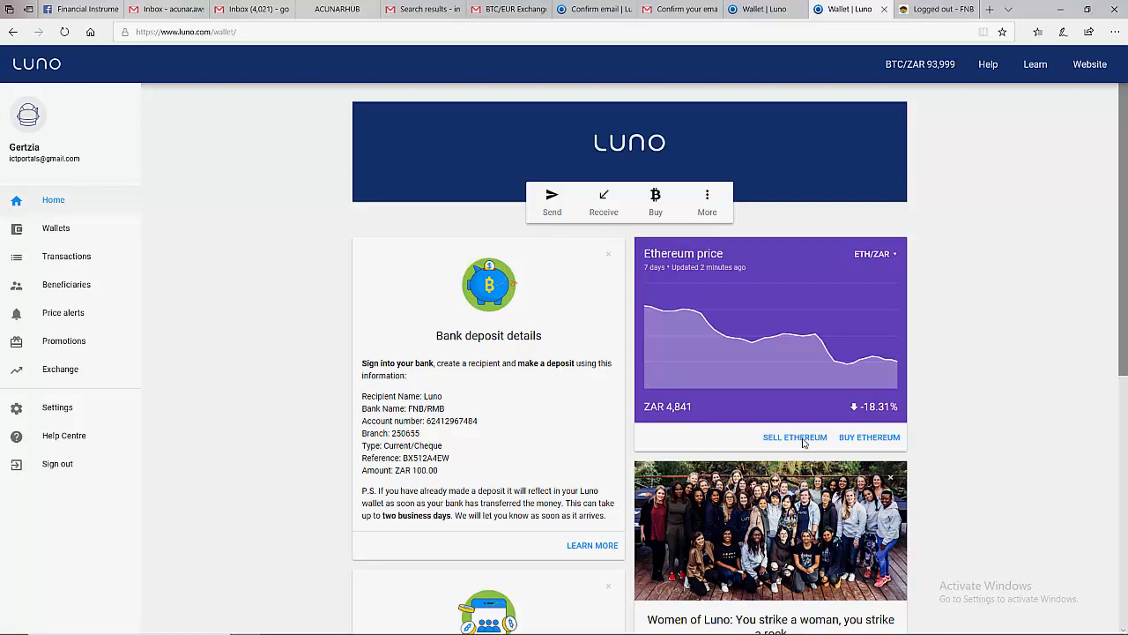
pyautogui.moveTo(53, 199)
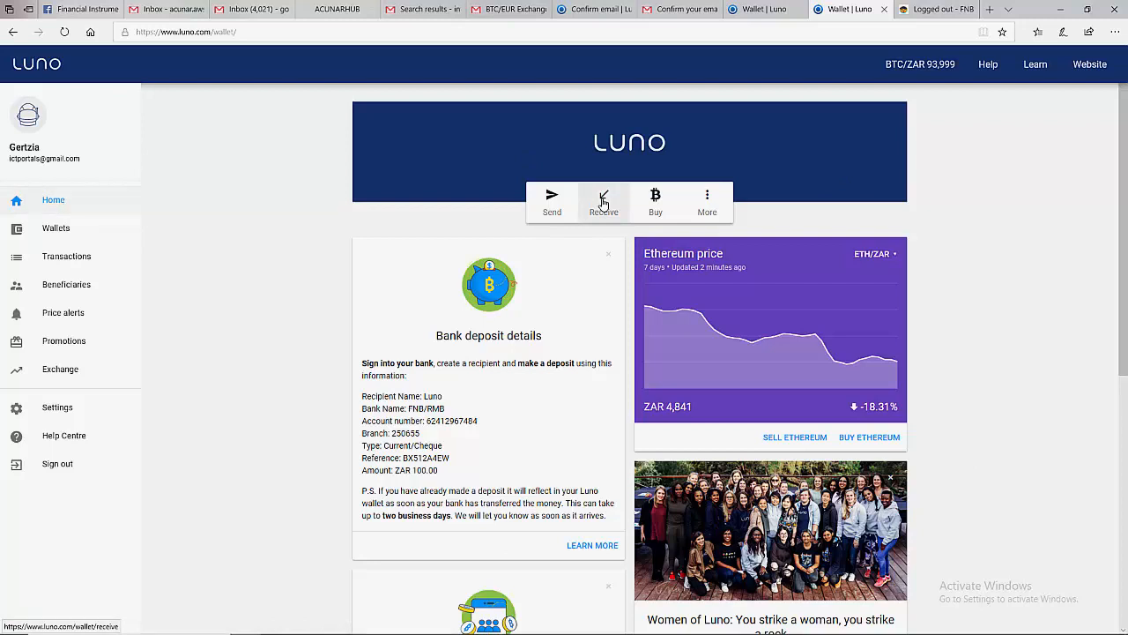
# Choose Receive from the Luno wallet dashboard's action bar
pyautogui.click(603, 200)
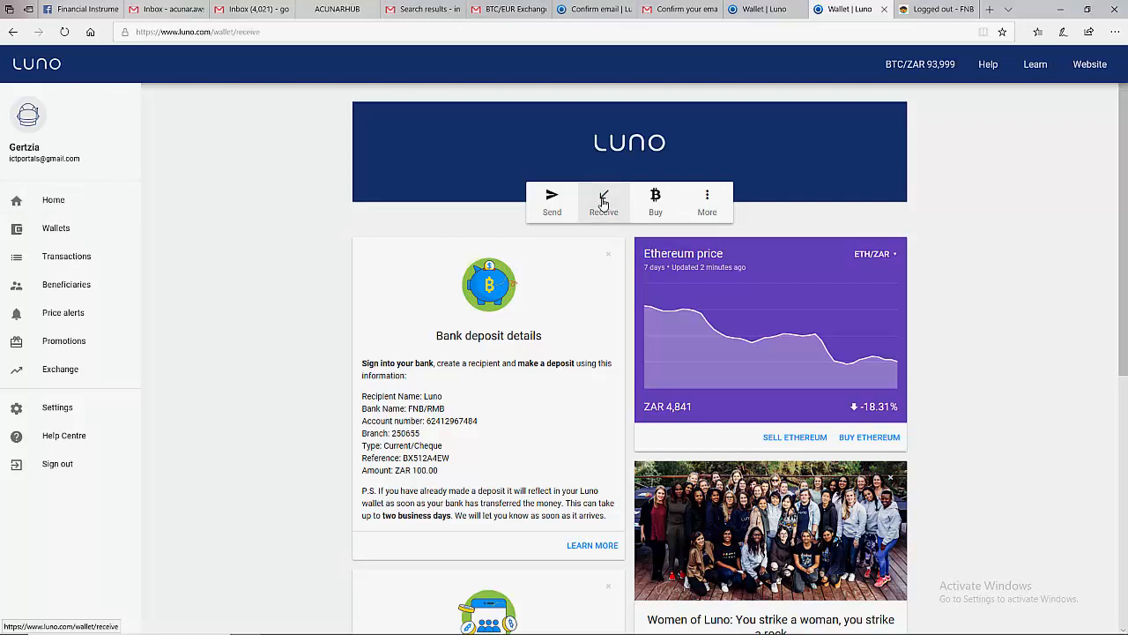
# Load the Receive page offering Ethereum or Bitcoin
pyautogui.click(603, 201)
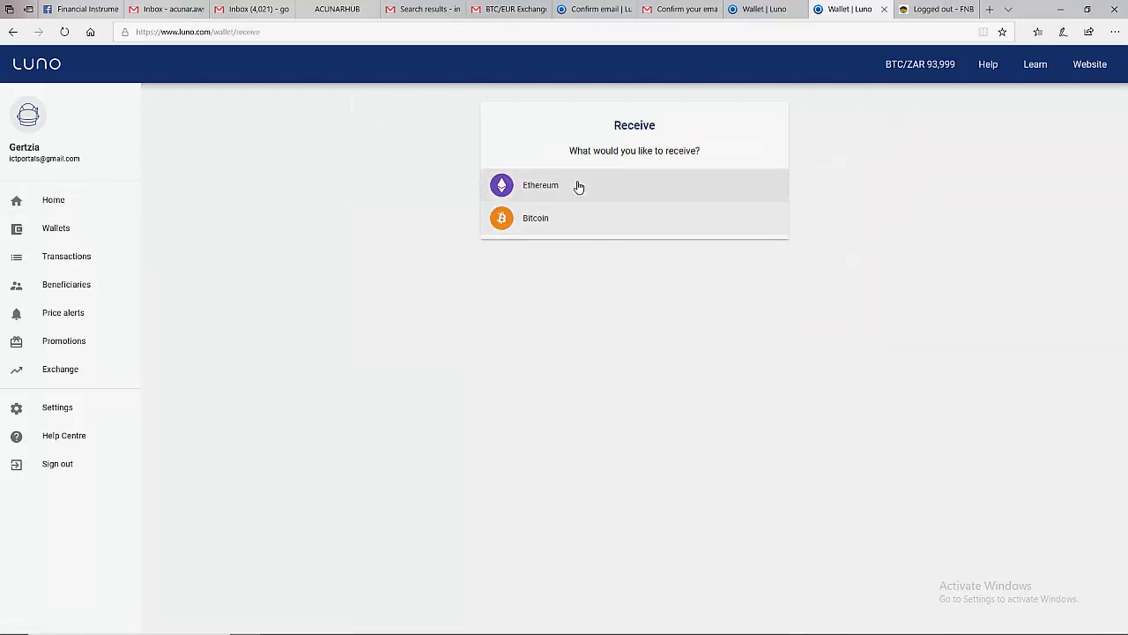
pyautogui.moveTo(582, 228)
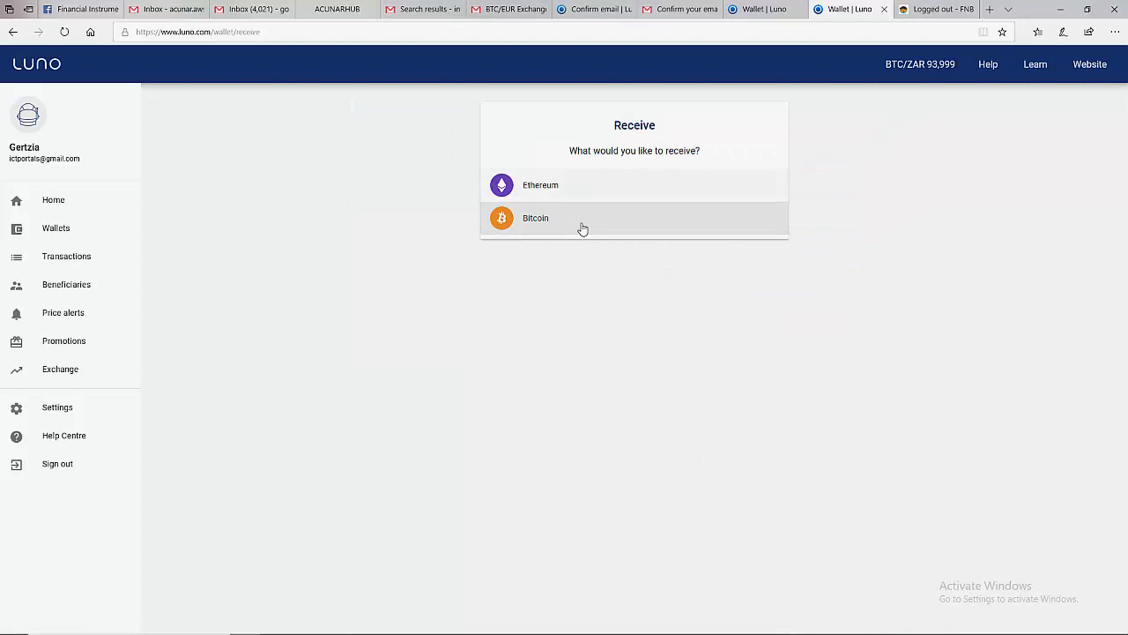
pyautogui.moveTo(571, 172)
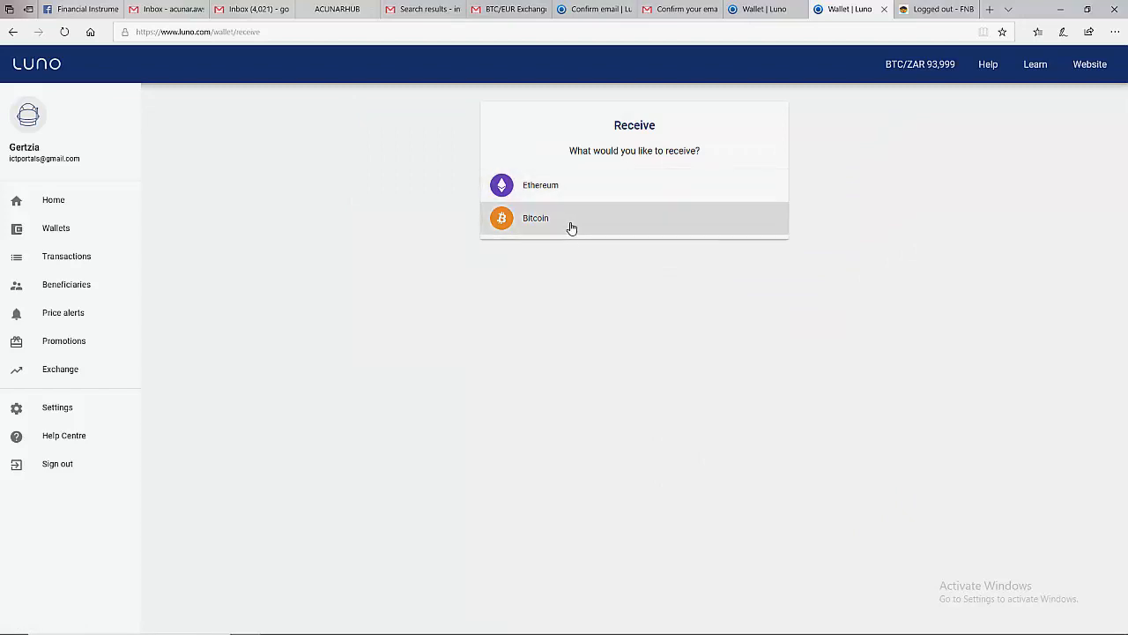
pyautogui.moveTo(592, 192)
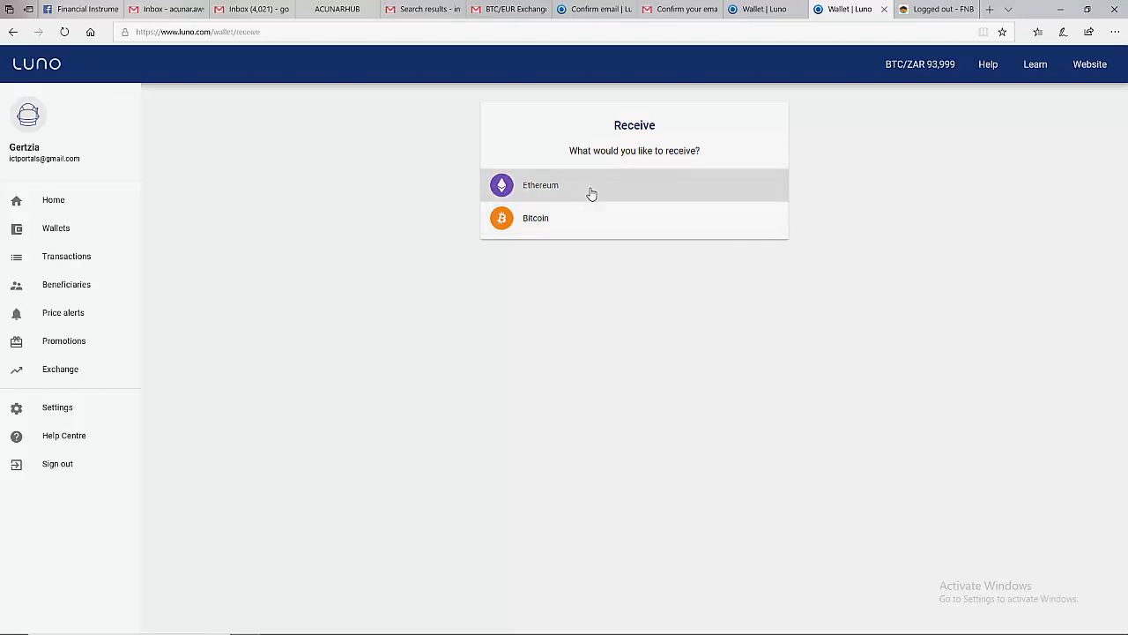
pyautogui.moveTo(579, 222)
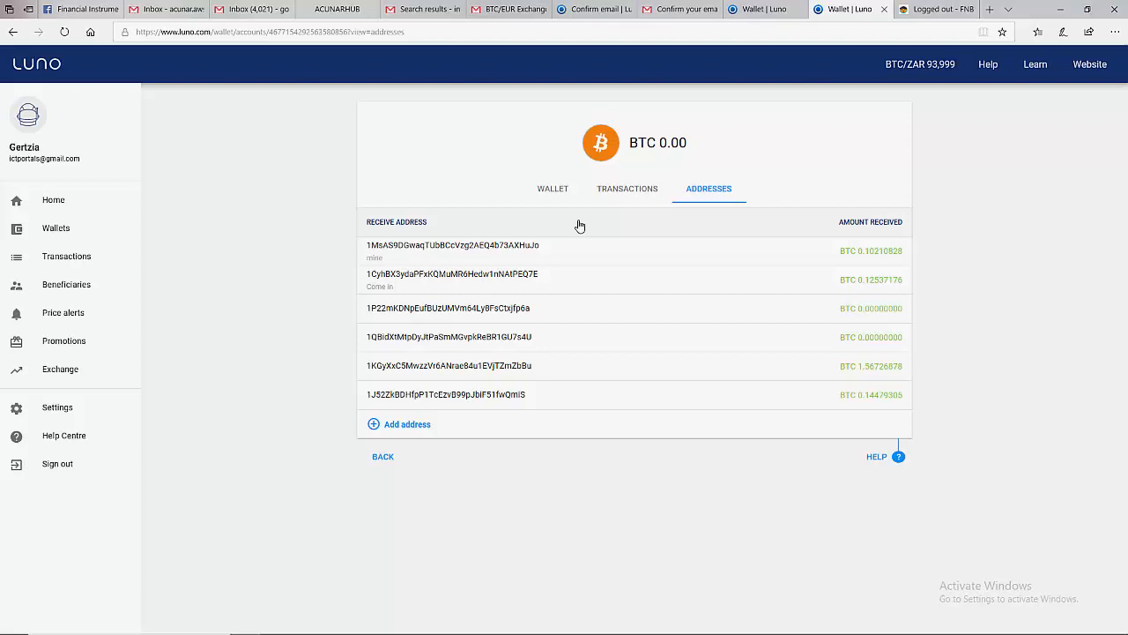
pyautogui.moveTo(529, 280)
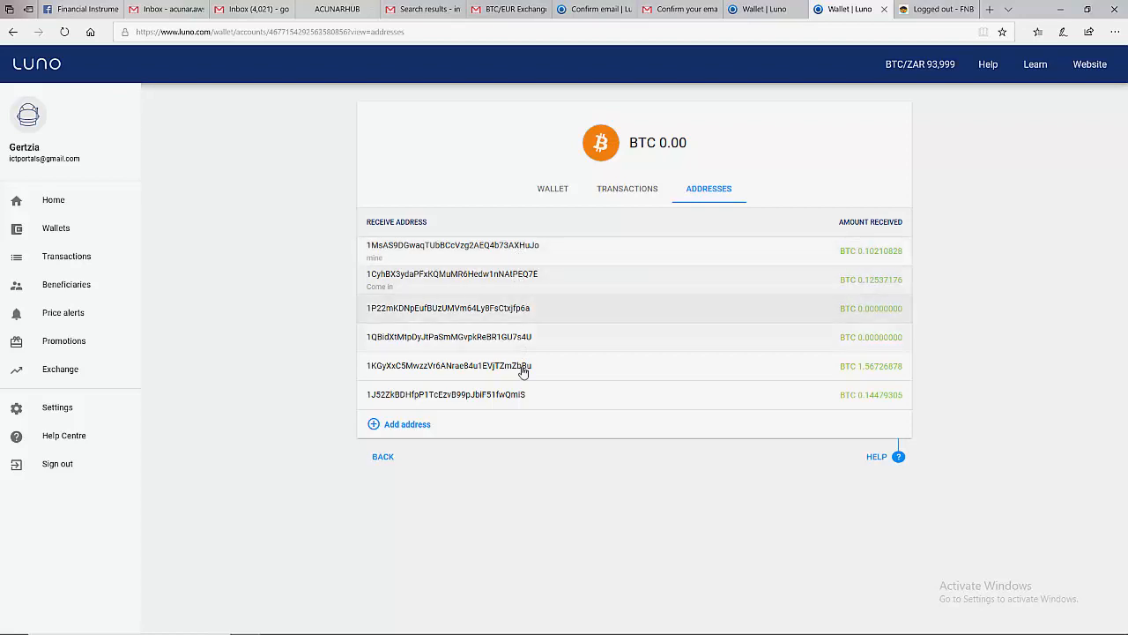
pyautogui.moveTo(529, 398)
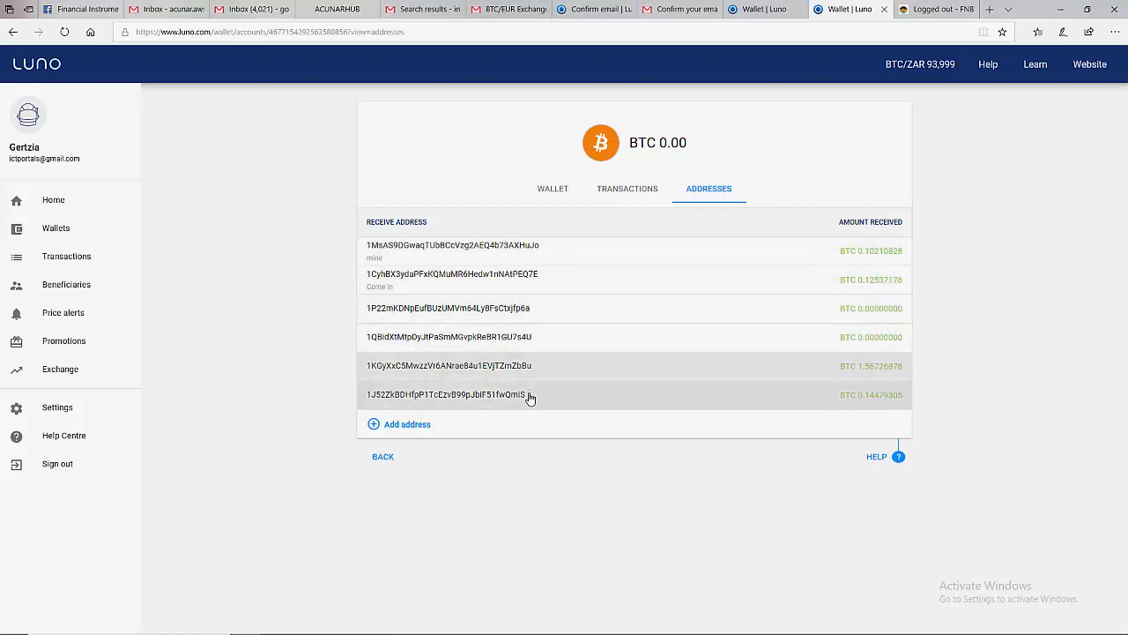
pyautogui.moveTo(491, 405)
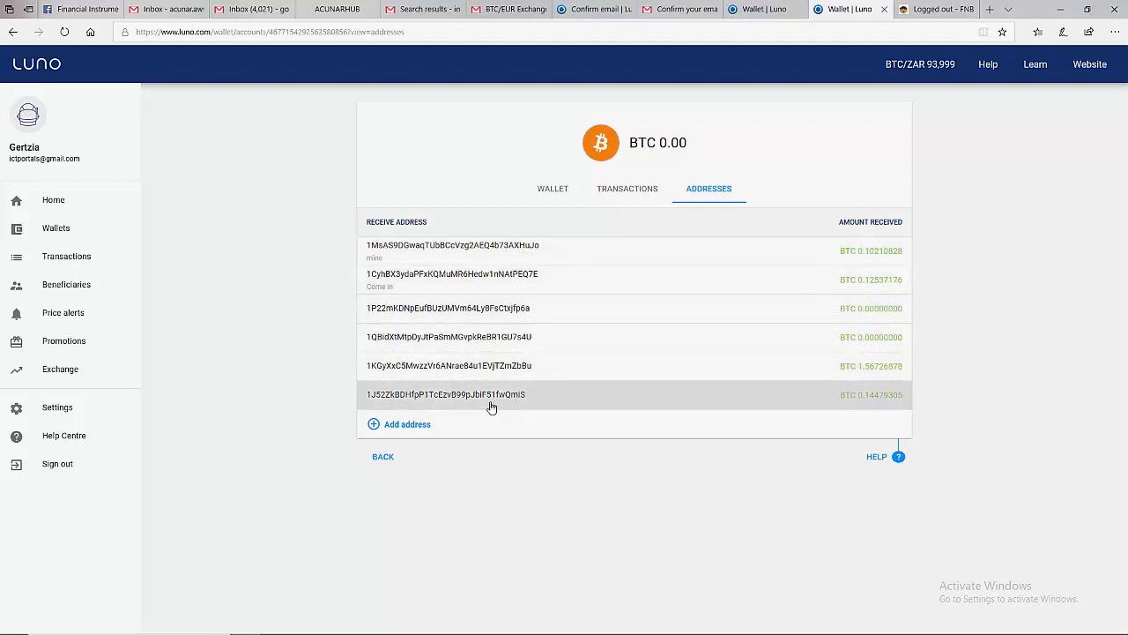
pyautogui.moveTo(406, 424)
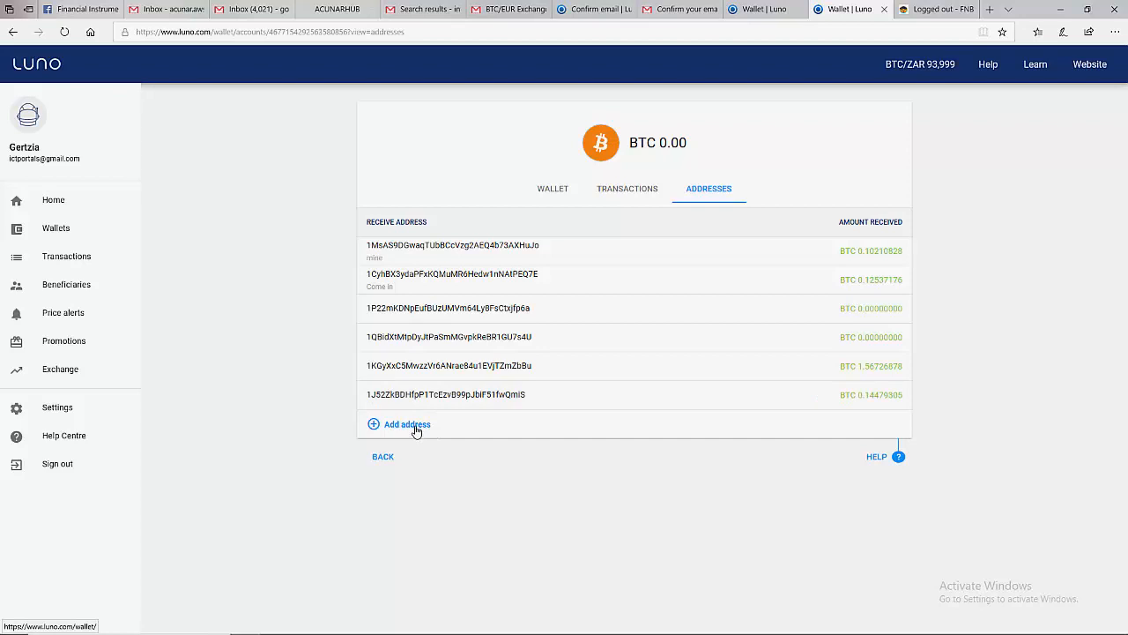
# Add a new Bitcoin receive address labelled 'Car Wallet'
pyautogui.click(406, 424)
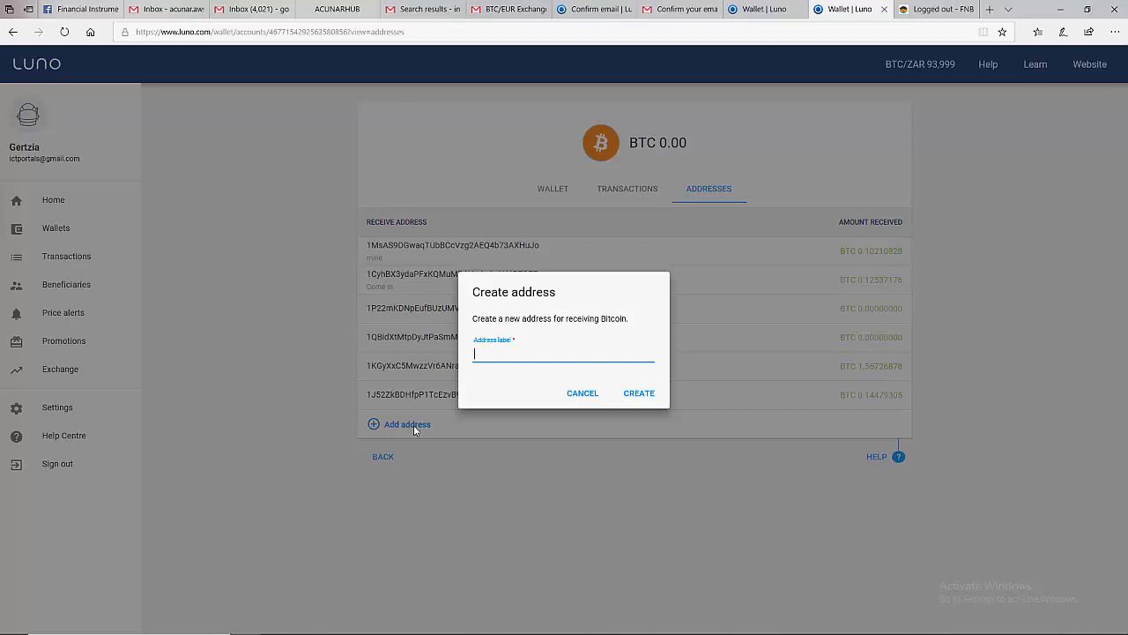
pyautogui.write('CAr')
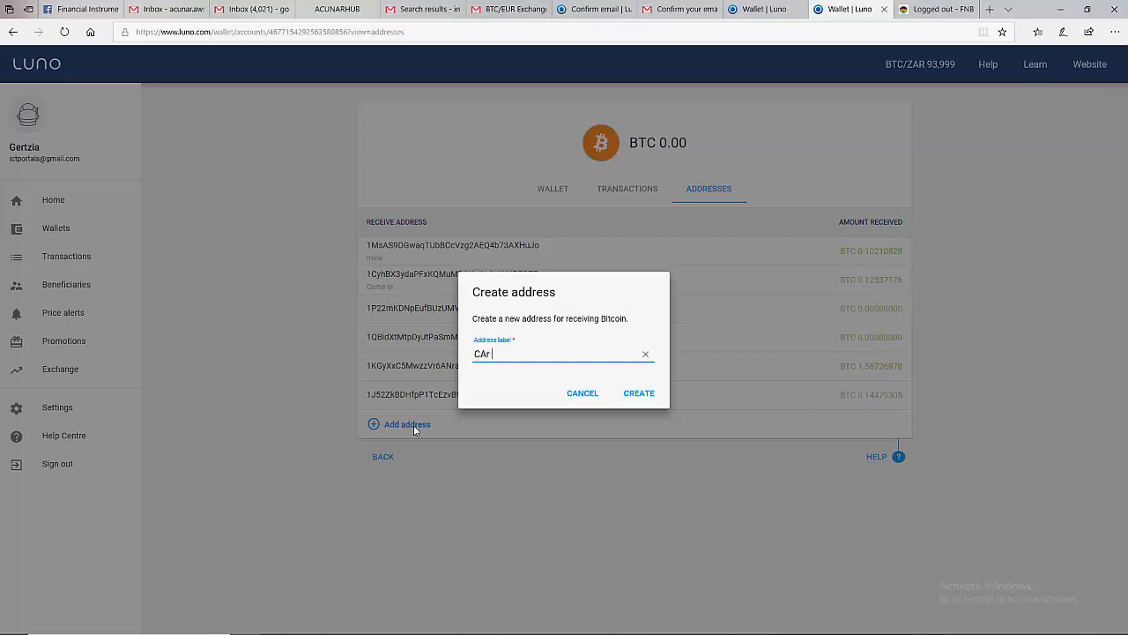
pyautogui.write('Car')
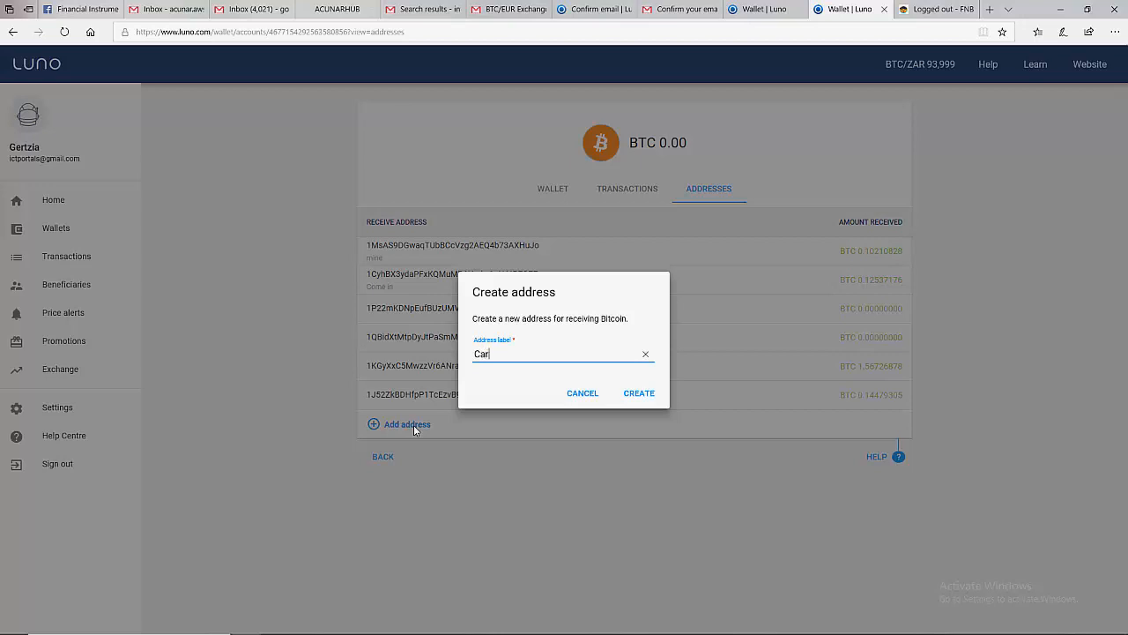
pyautogui.write('Wallet')
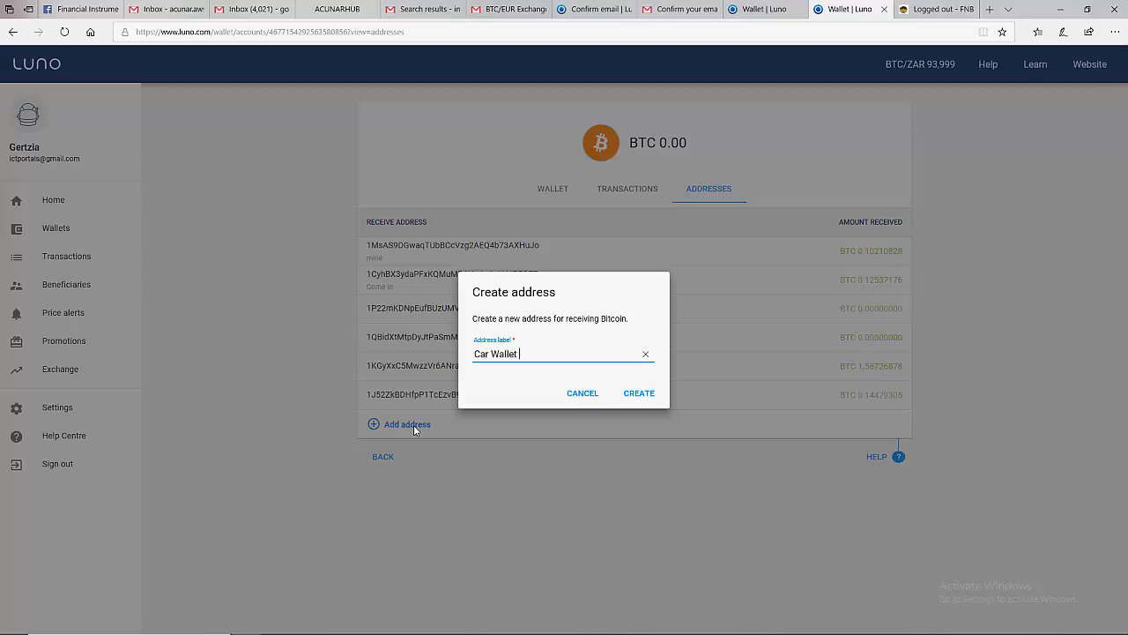
pyautogui.moveTo(639, 416)
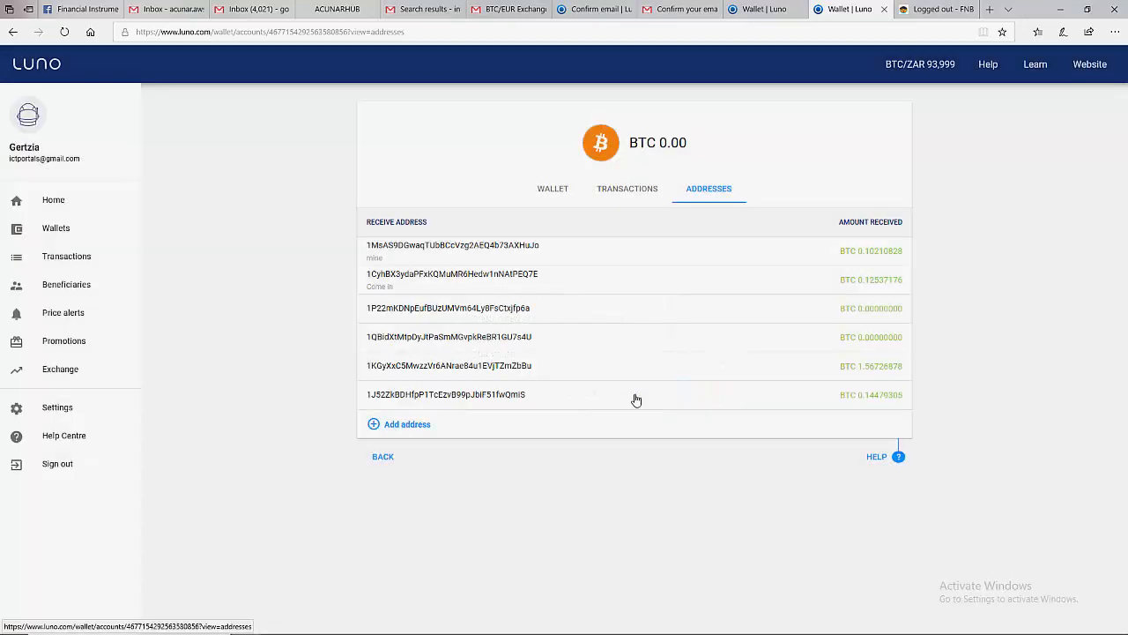
# Create the address so 'Car Wallet' heads the Addresses list with nothing received
pyautogui.click(399, 424)
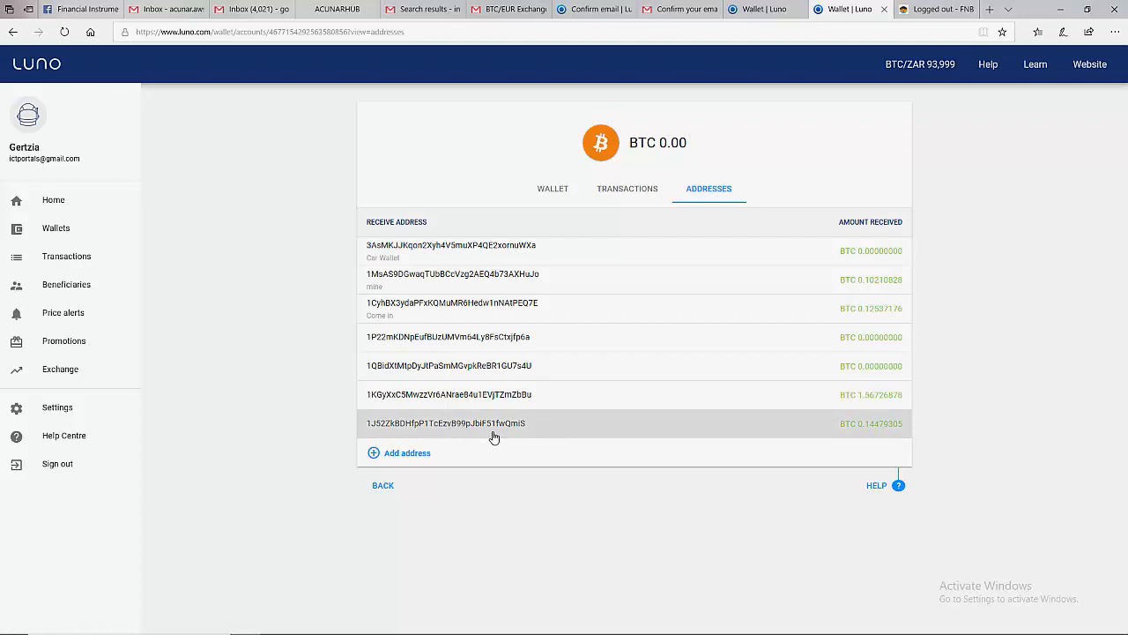
pyautogui.moveTo(383, 262)
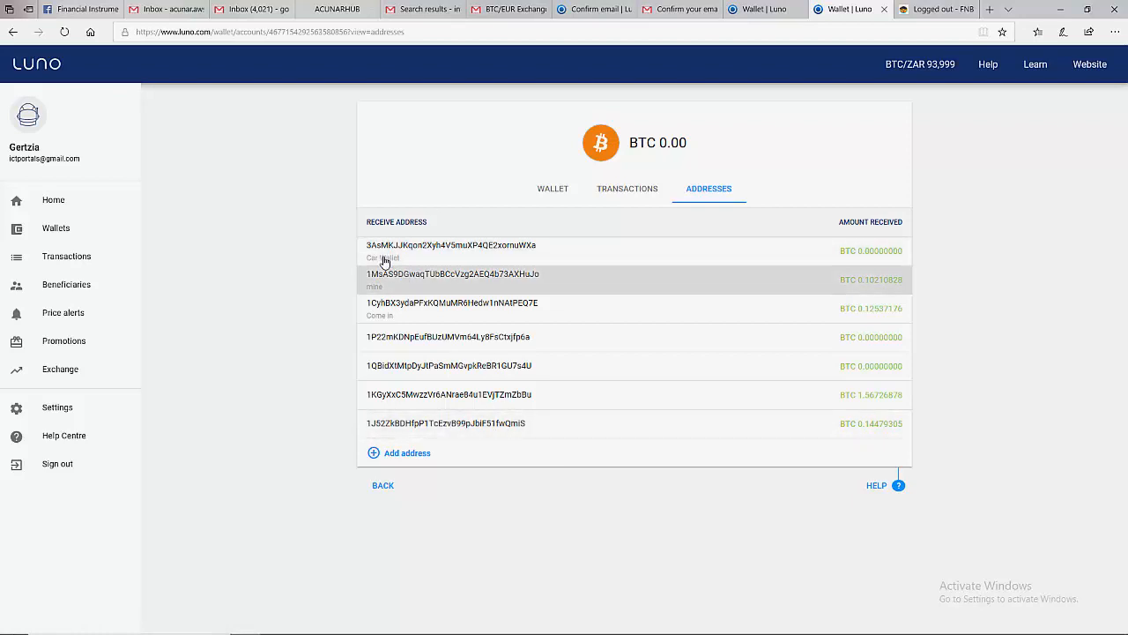
pyautogui.moveTo(847, 254)
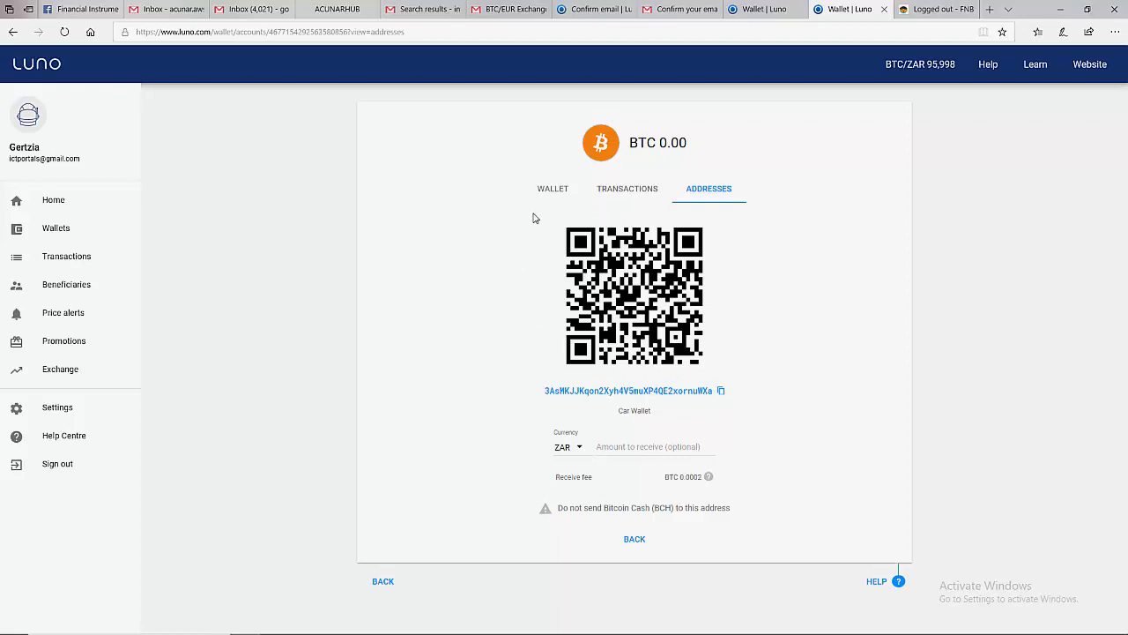
pyautogui.moveTo(521, 333)
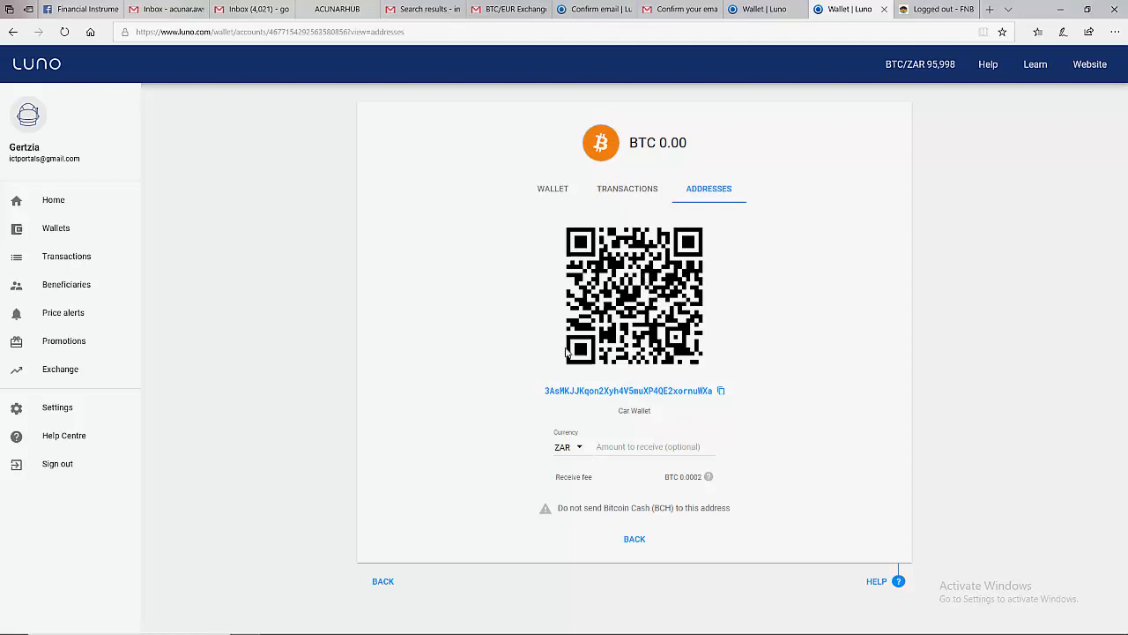
pyautogui.moveTo(581, 409)
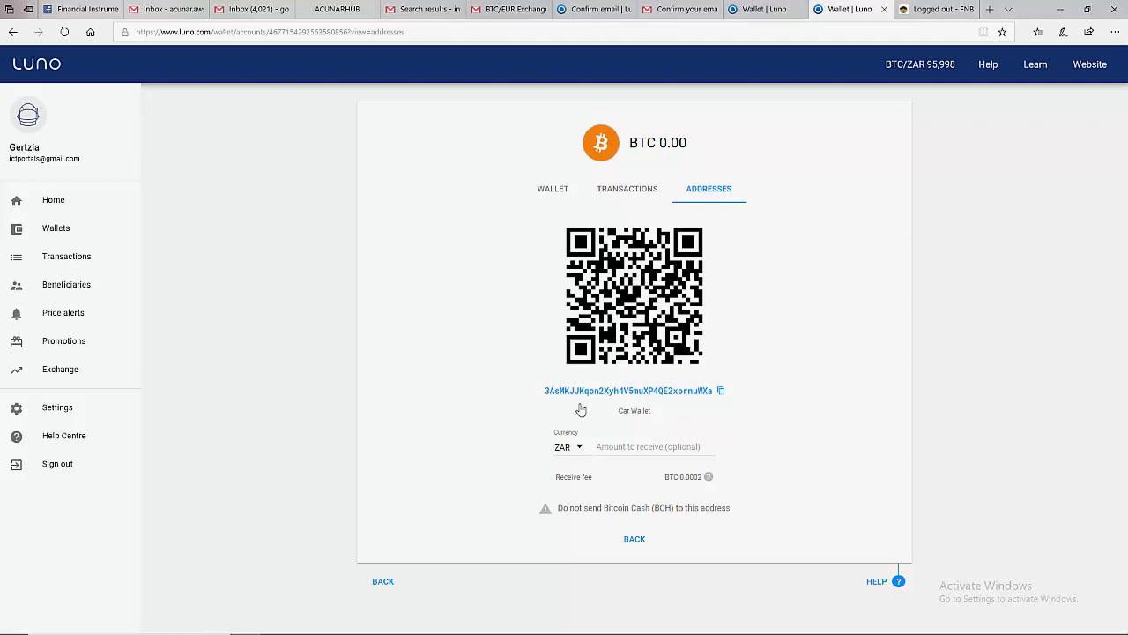
pyautogui.moveTo(675, 389)
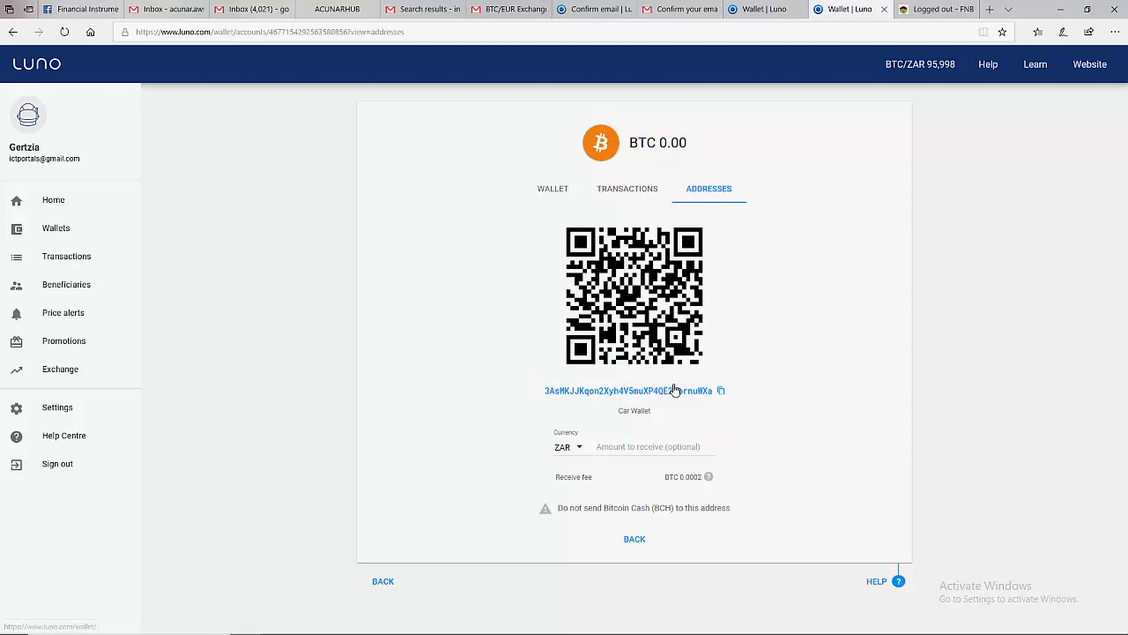
pyautogui.moveTo(631, 403)
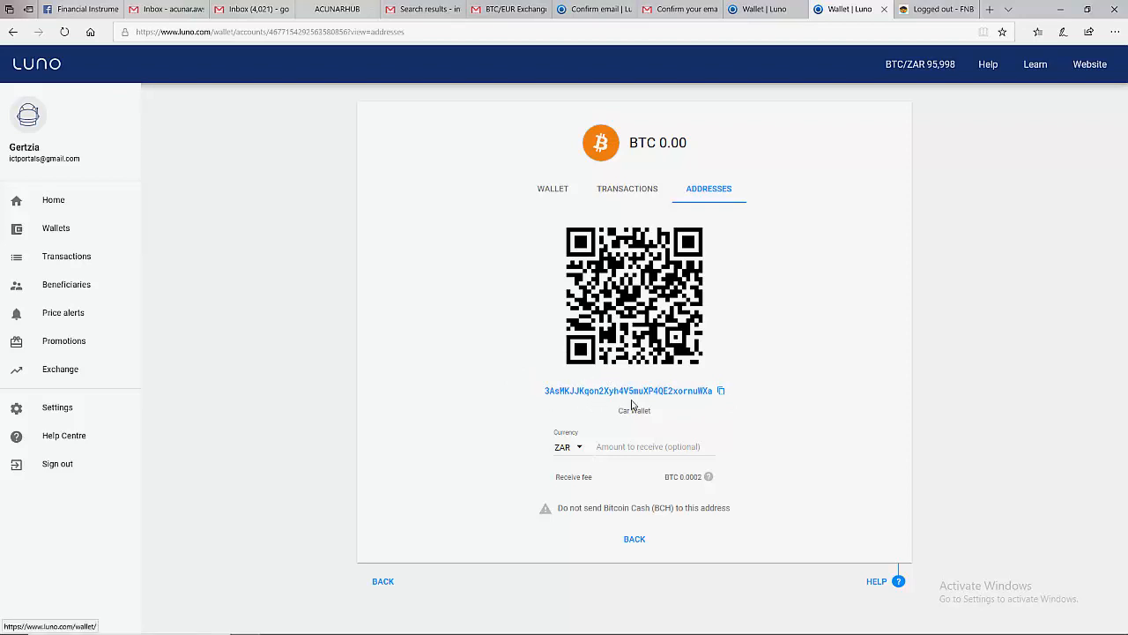
pyautogui.moveTo(623, 417)
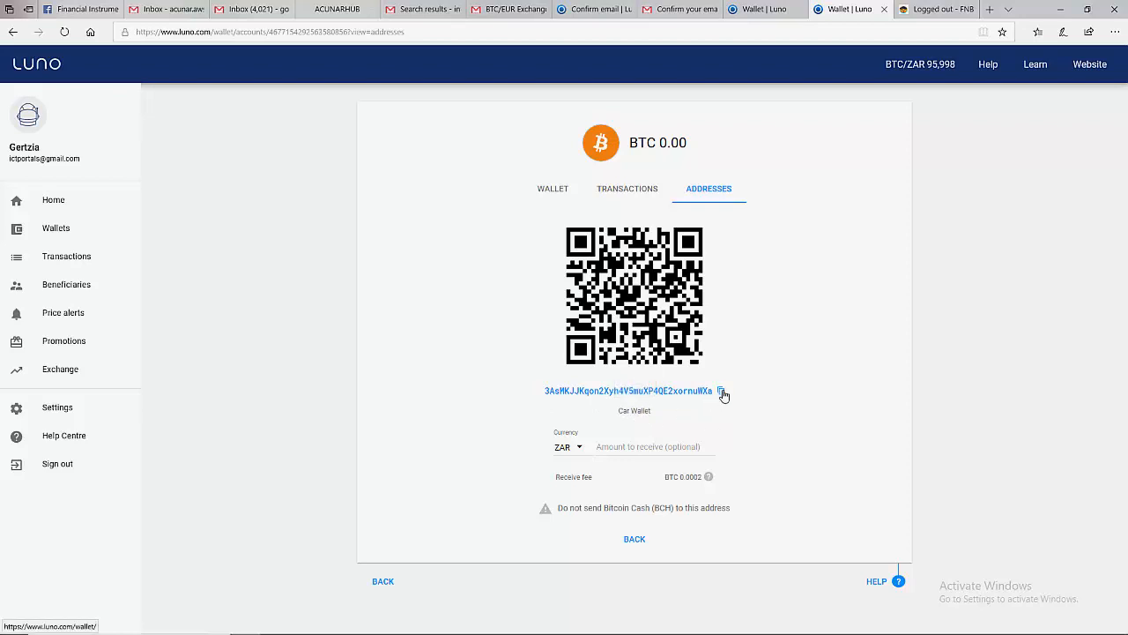
# Copy the Car Wallet address and start a new Gmail message
pyautogui.click(721, 390)
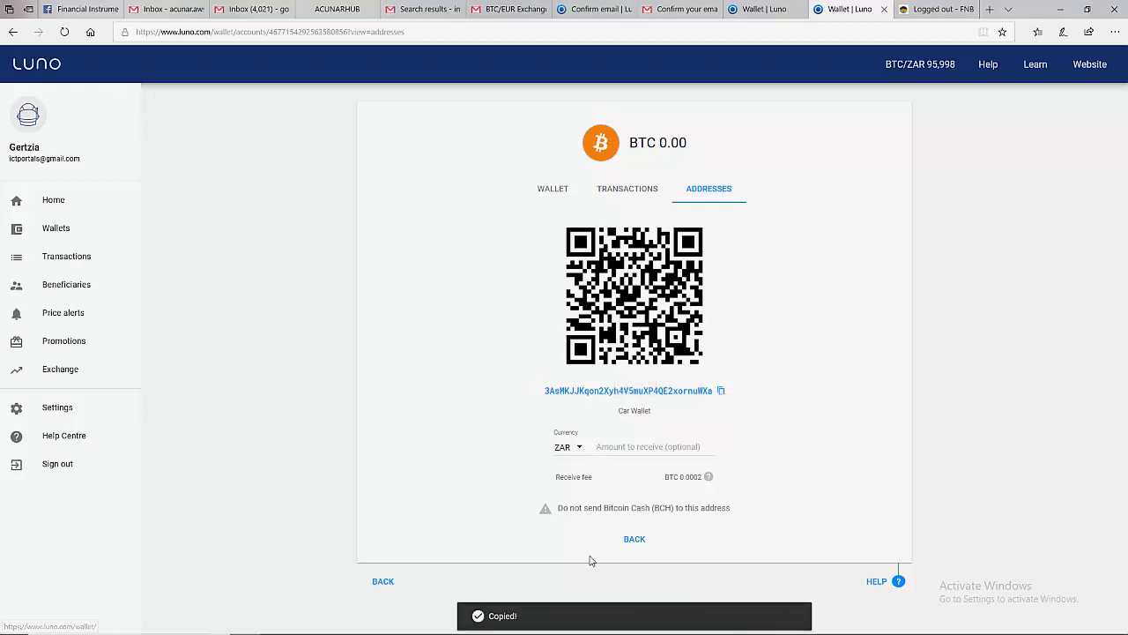
pyautogui.moveTo(670, 406)
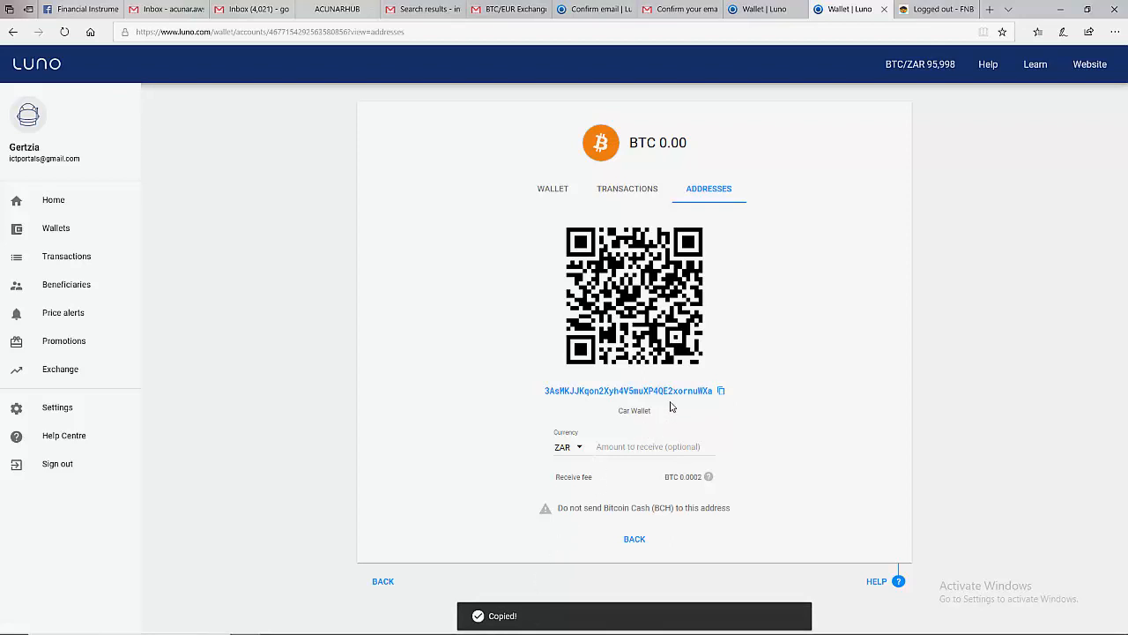
pyautogui.moveTo(729, 271)
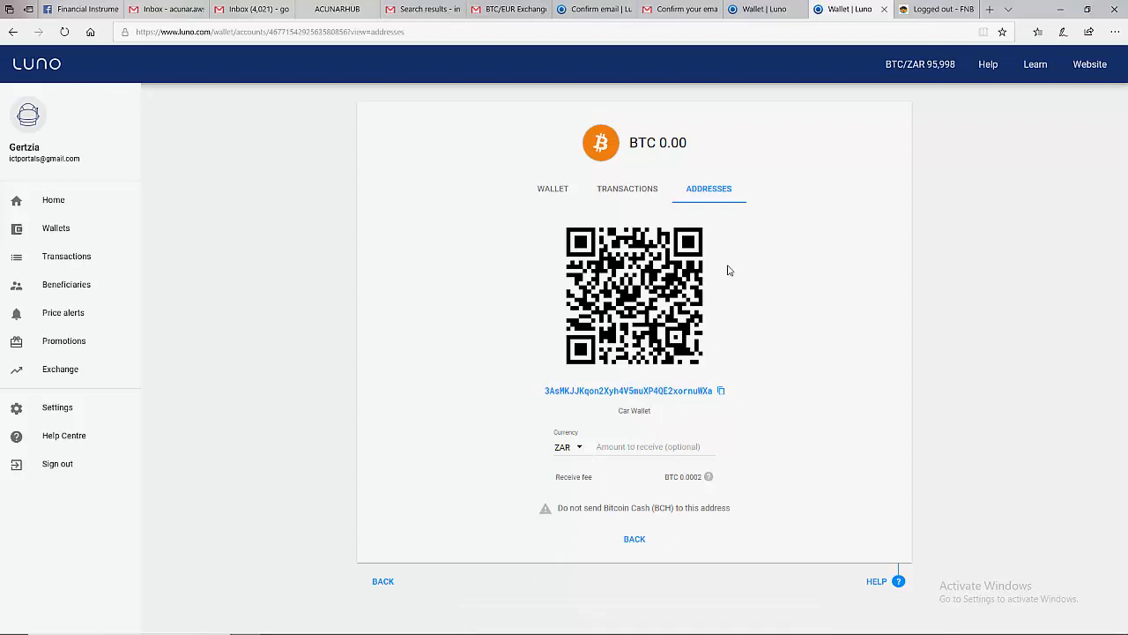
pyautogui.moveTo(679, 9)
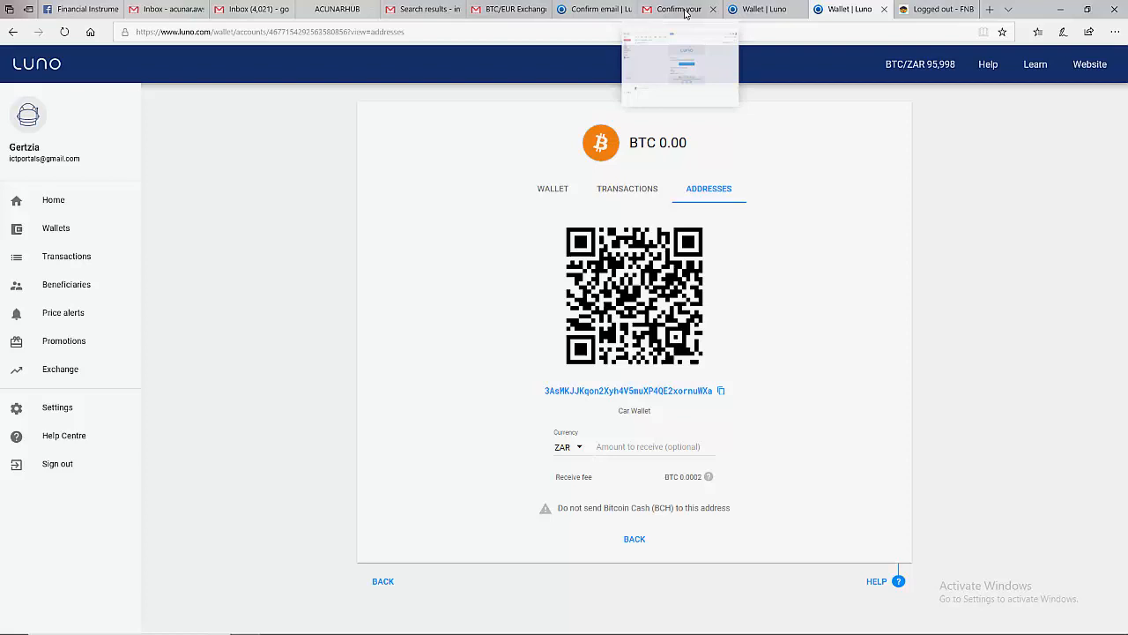
pyautogui.click(679, 8)
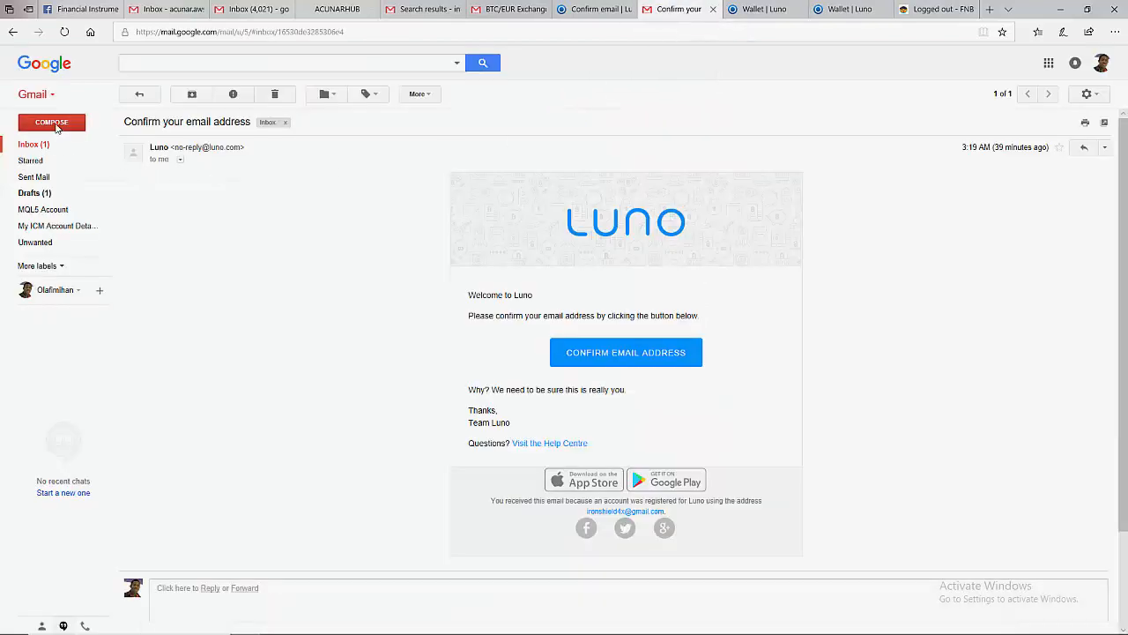
pyautogui.click(51, 122)
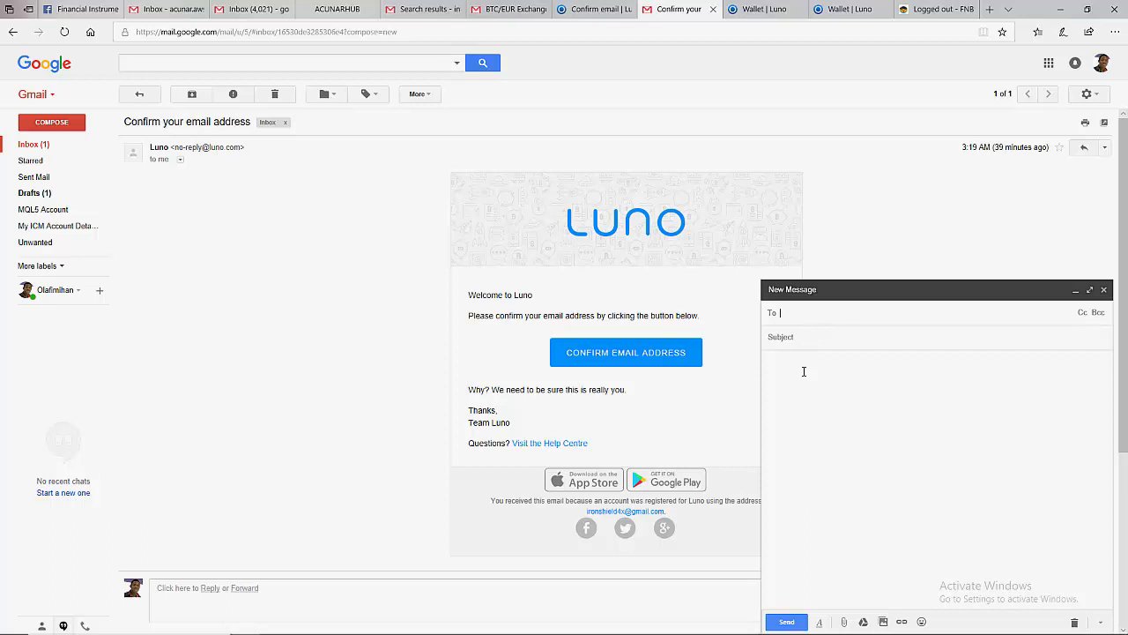
pyautogui.write('lc')
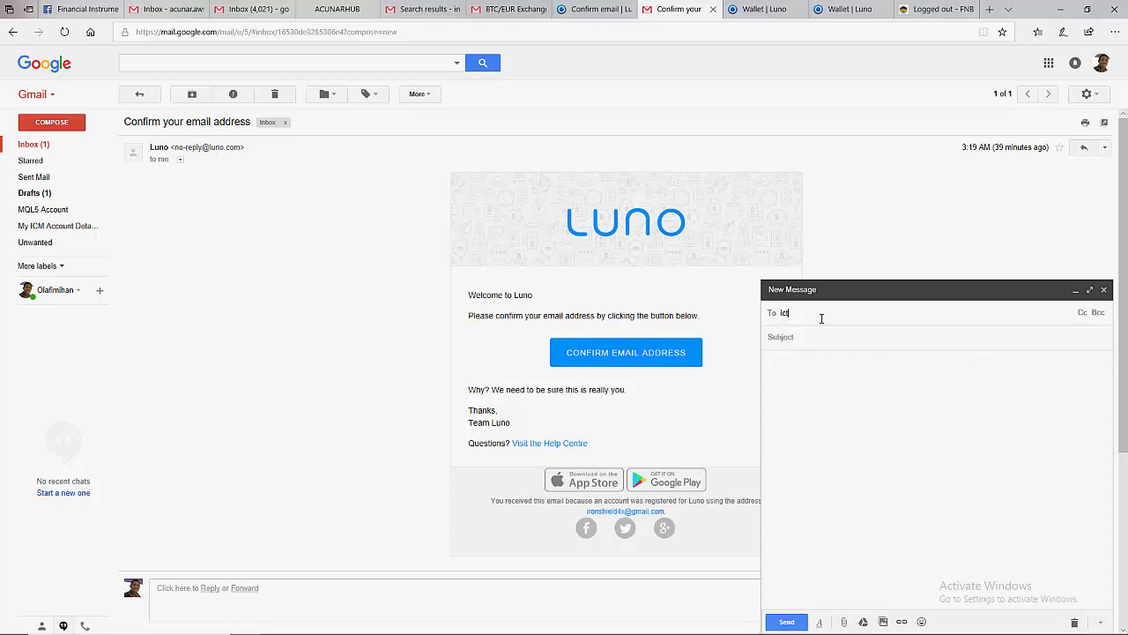
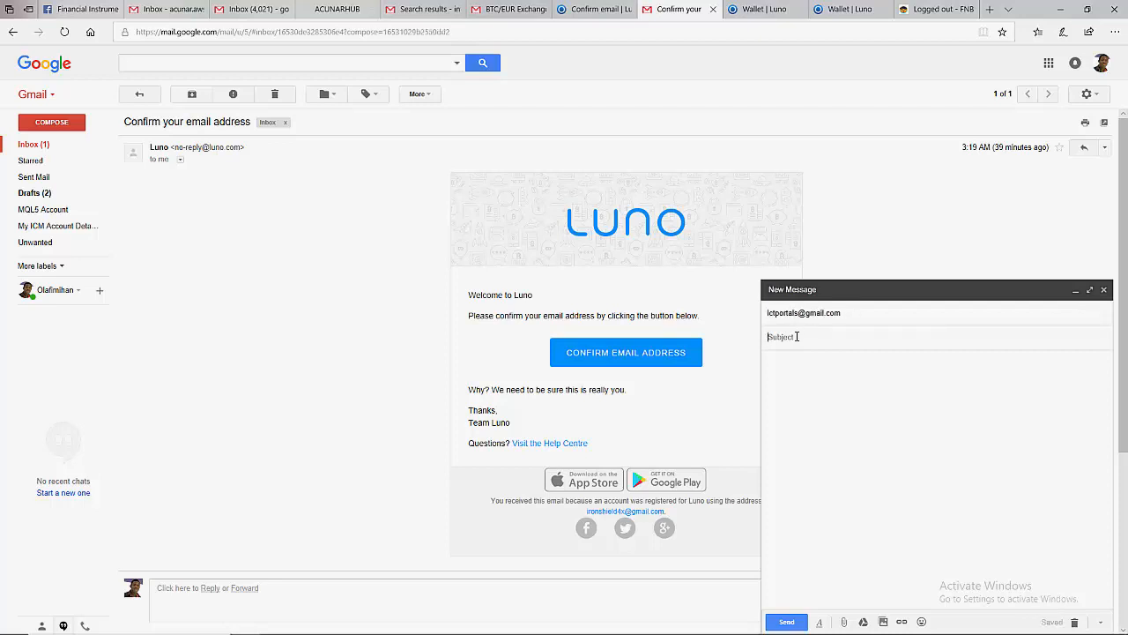
pyautogui.write('Car pa')
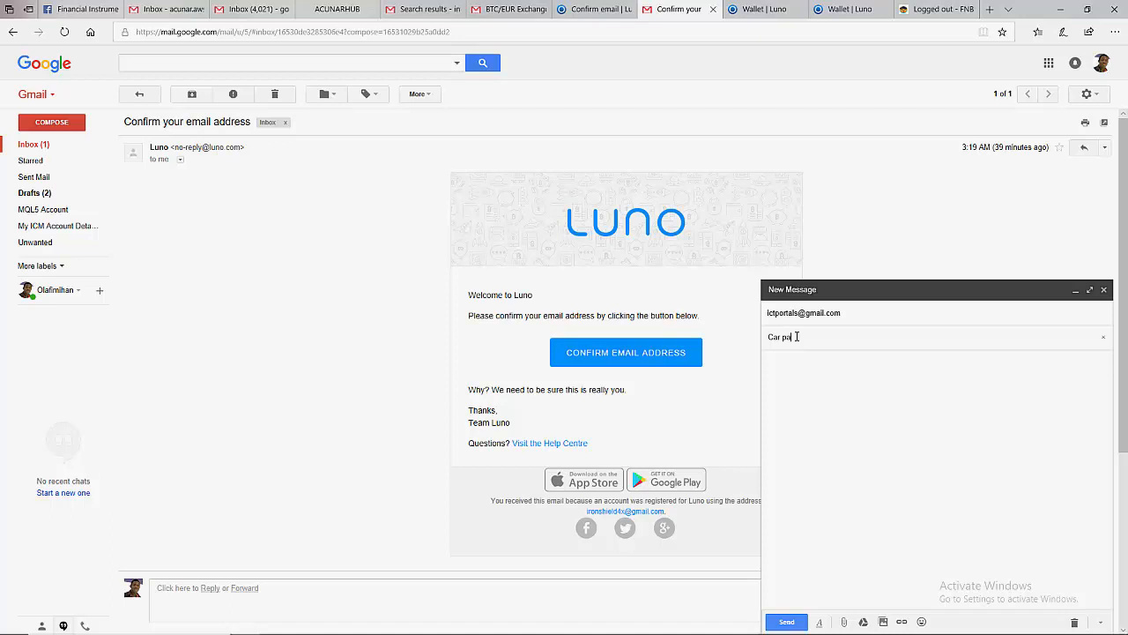
pyautogui.write('yment')
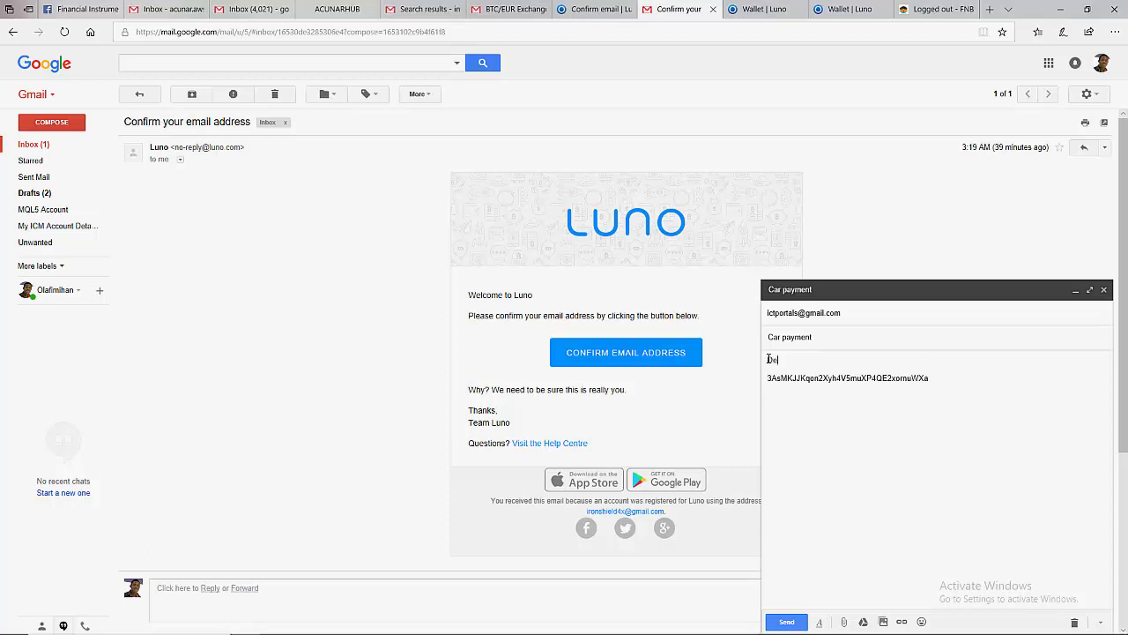
# Write 'Dear friend, here is my Bitcoin Wallet', request the money, and sign 'Regards'
pyautogui.write('Dear frien')
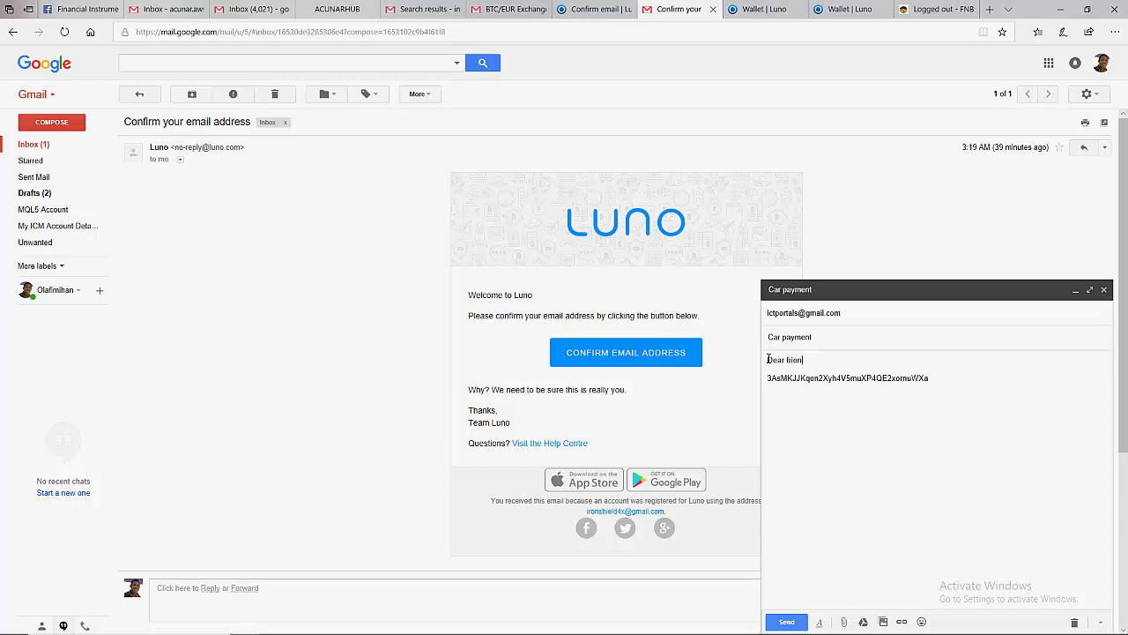
pyautogui.write('here is')
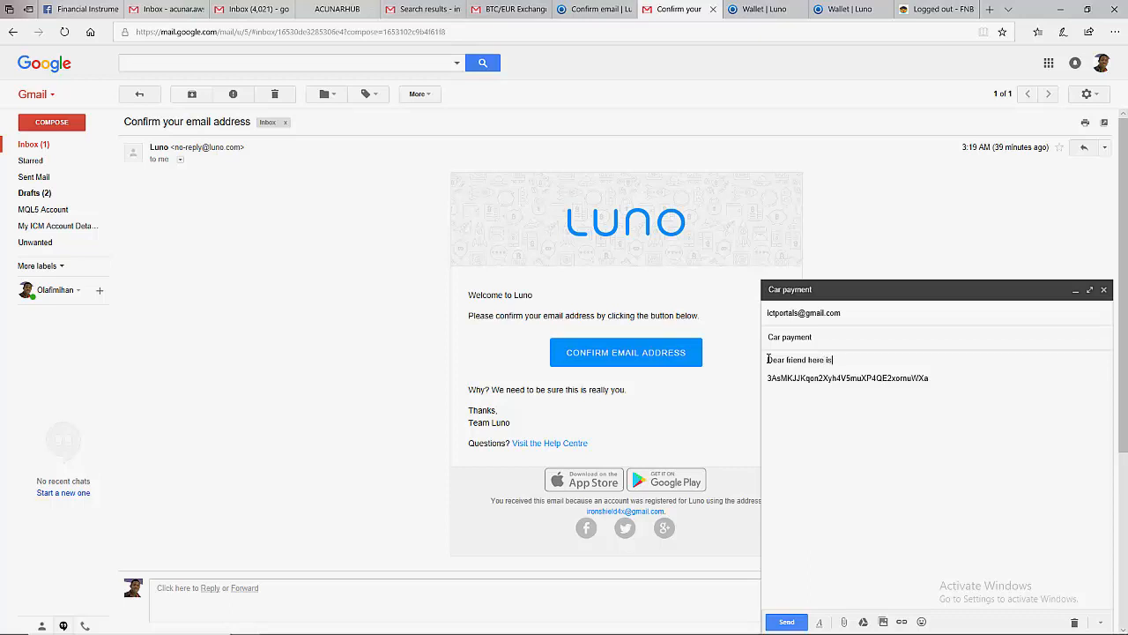
pyautogui.write('my')
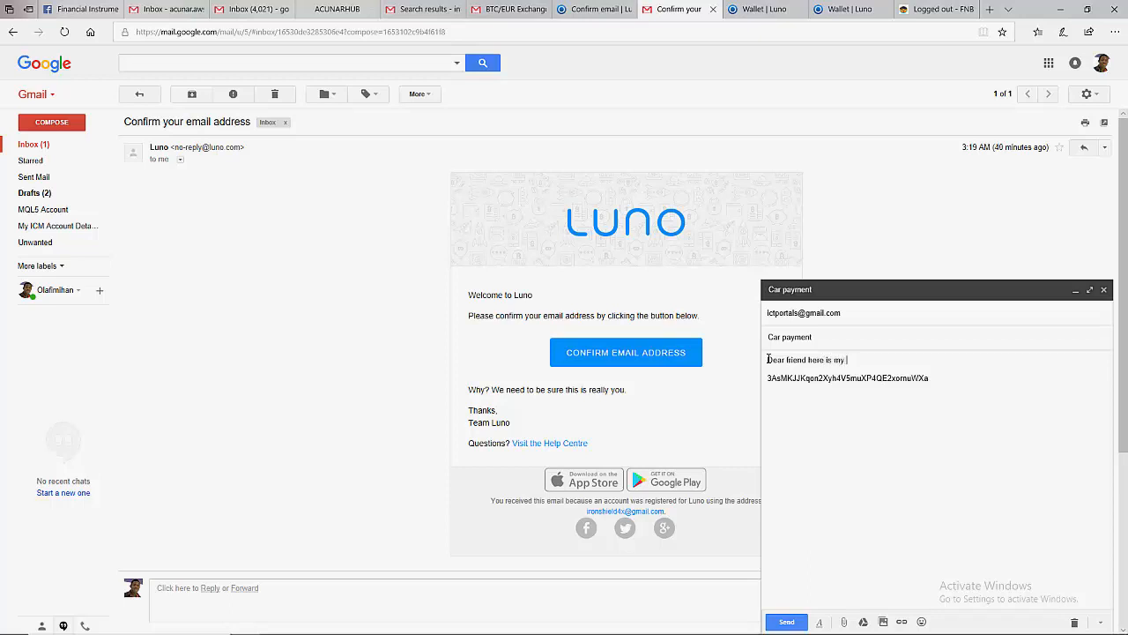
pyautogui.write('Bitcoin')
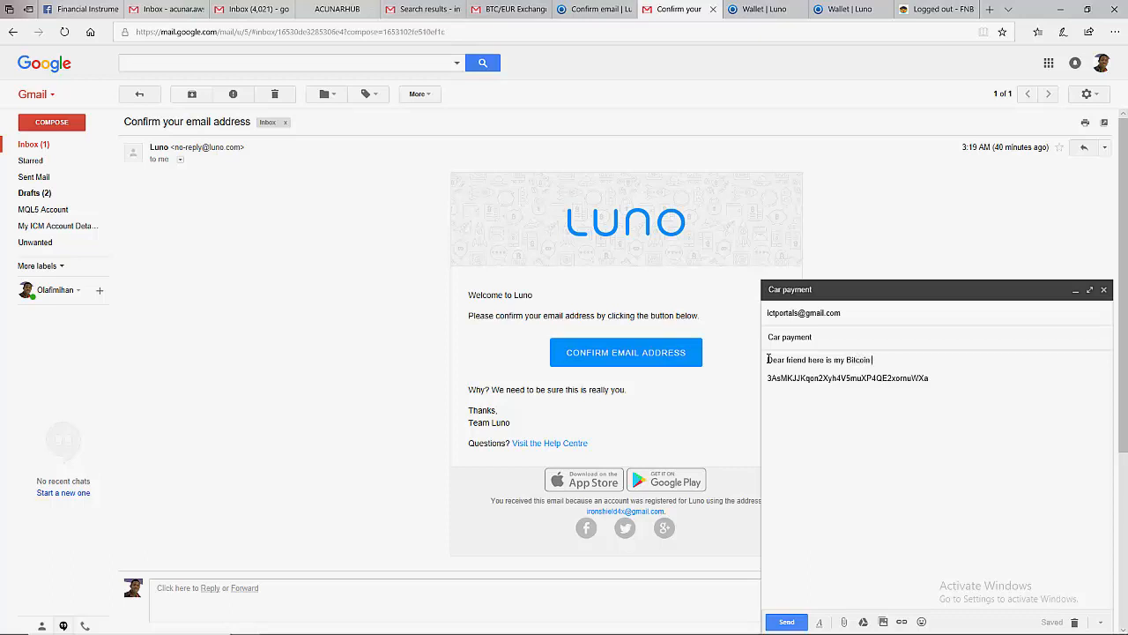
pyautogui.write('Wallet')
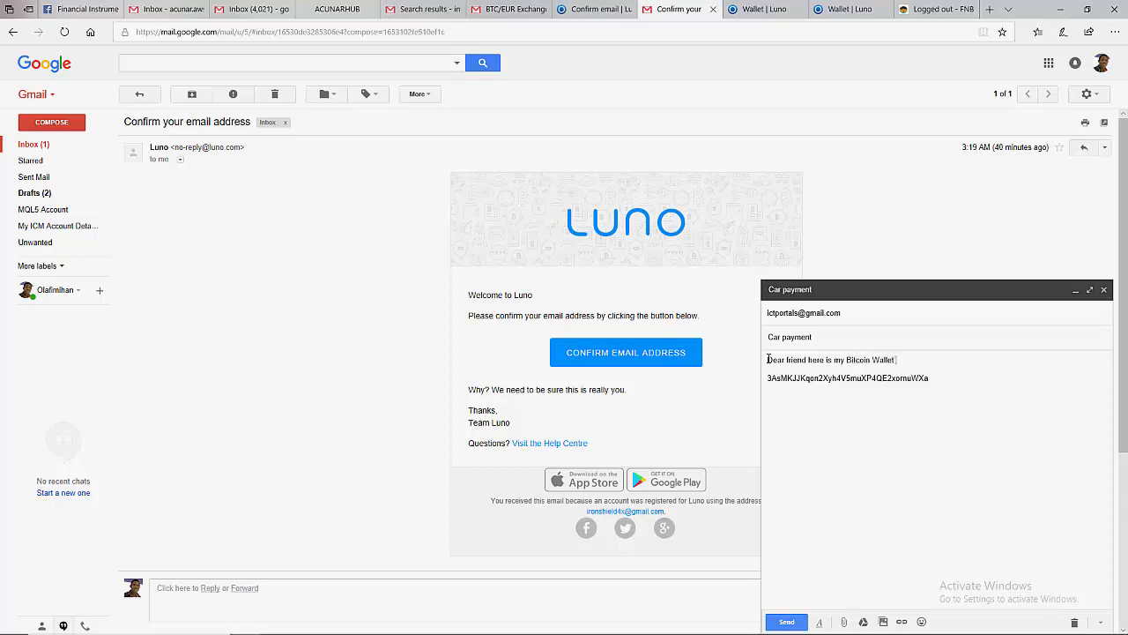
pyautogui.write('please pay the')
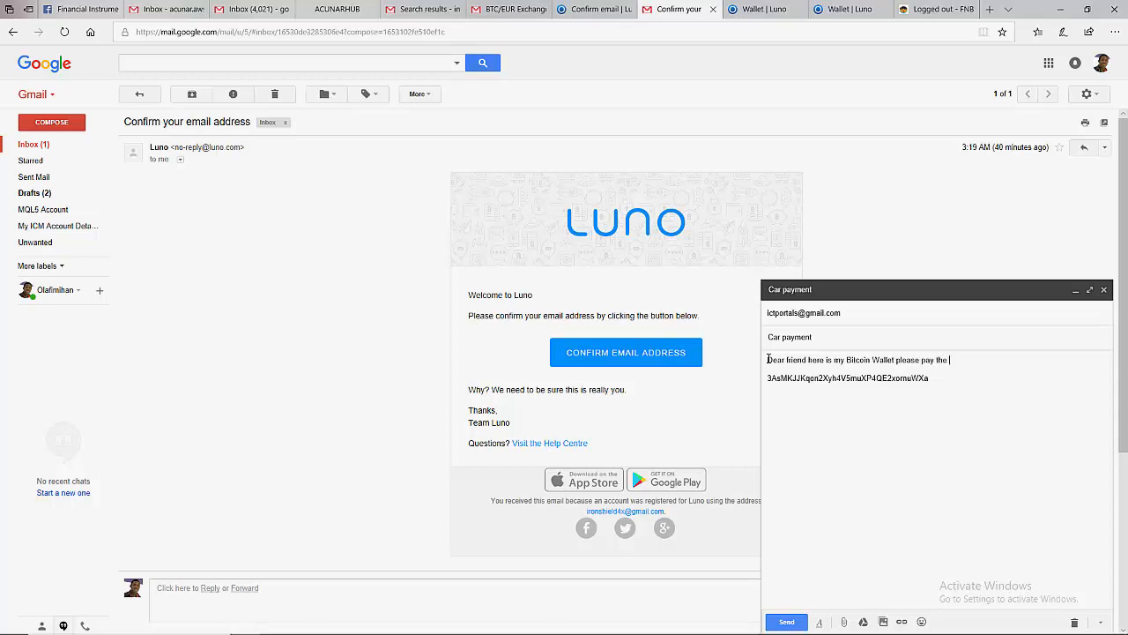
pyautogui.write('money here')
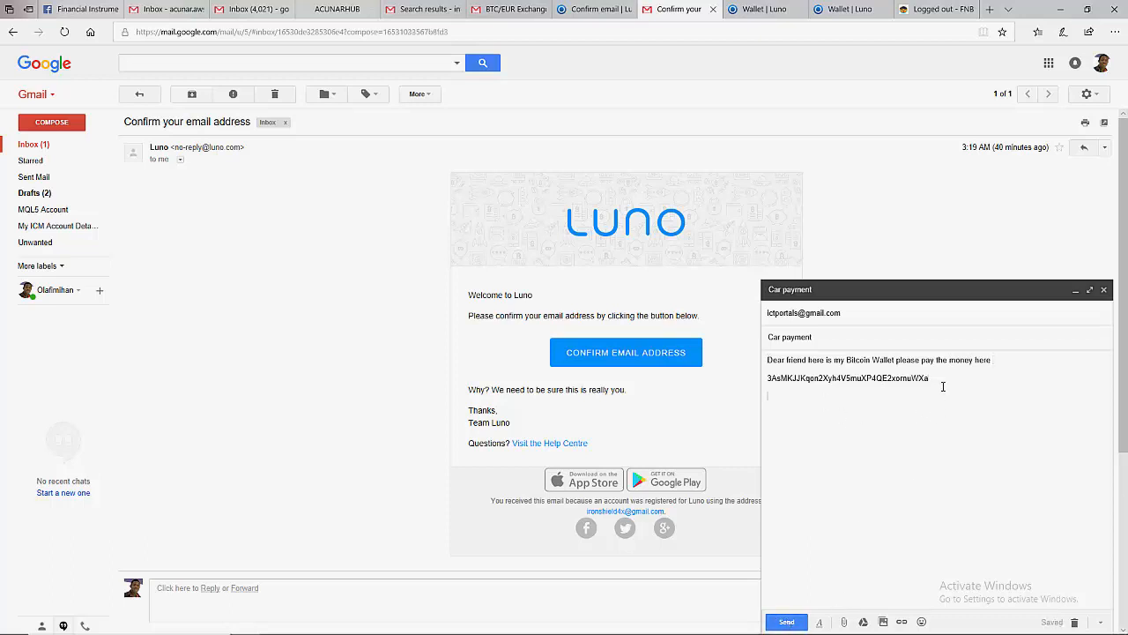
pyautogui.write('Regards')
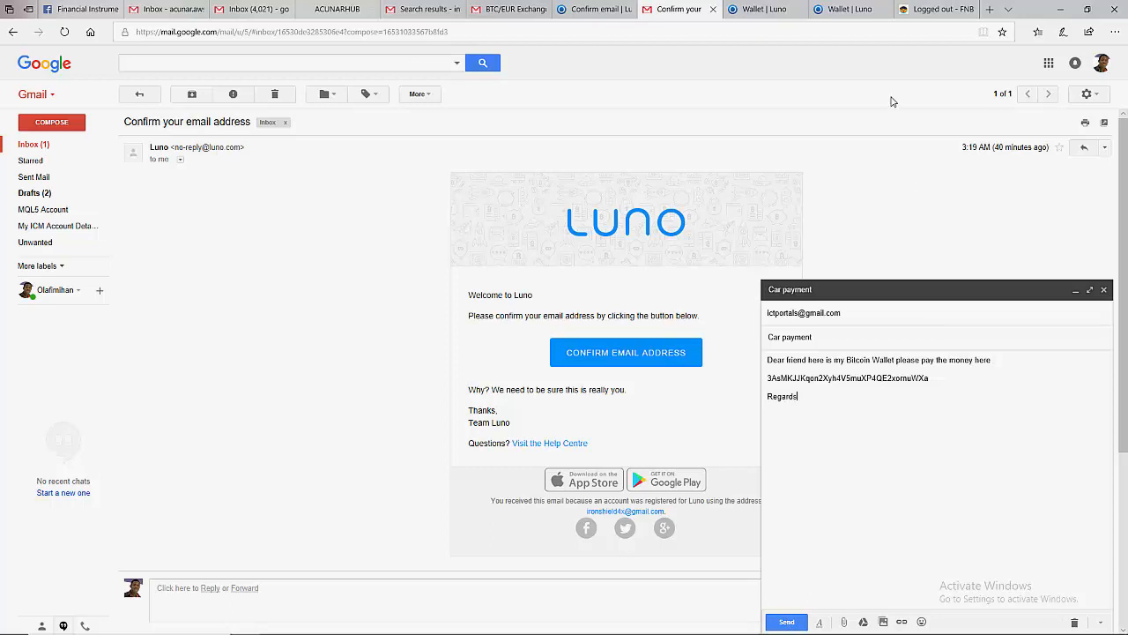
pyautogui.click(785, 621)
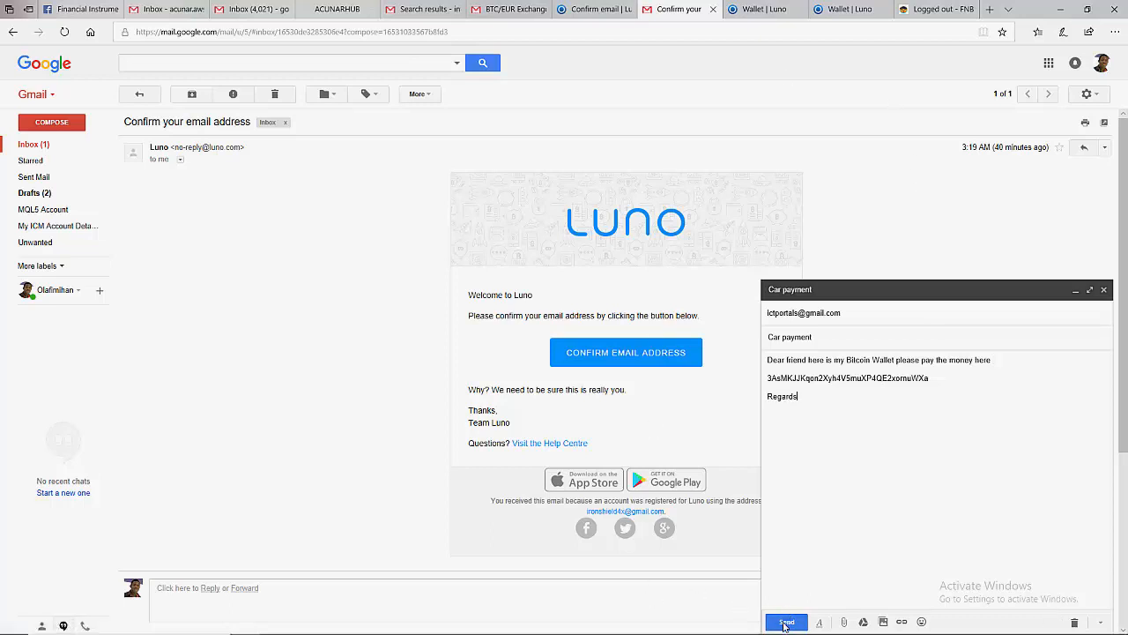
# Send the Car payment email and return to the Wallet | Luno tab
pyautogui.click(786, 622)
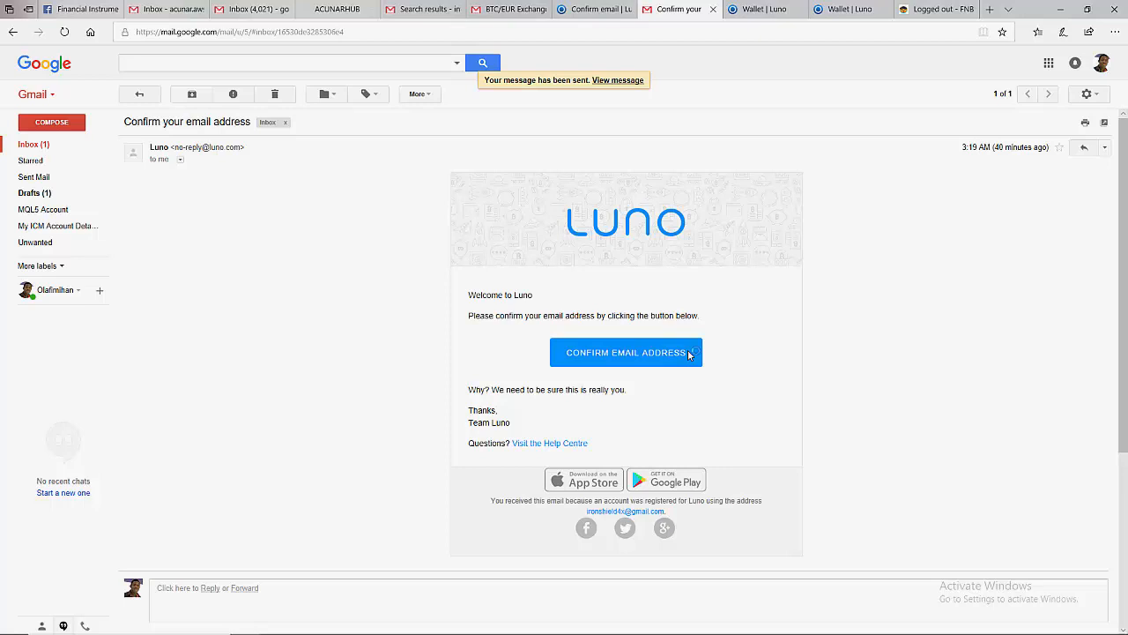
pyautogui.moveTo(790, 219)
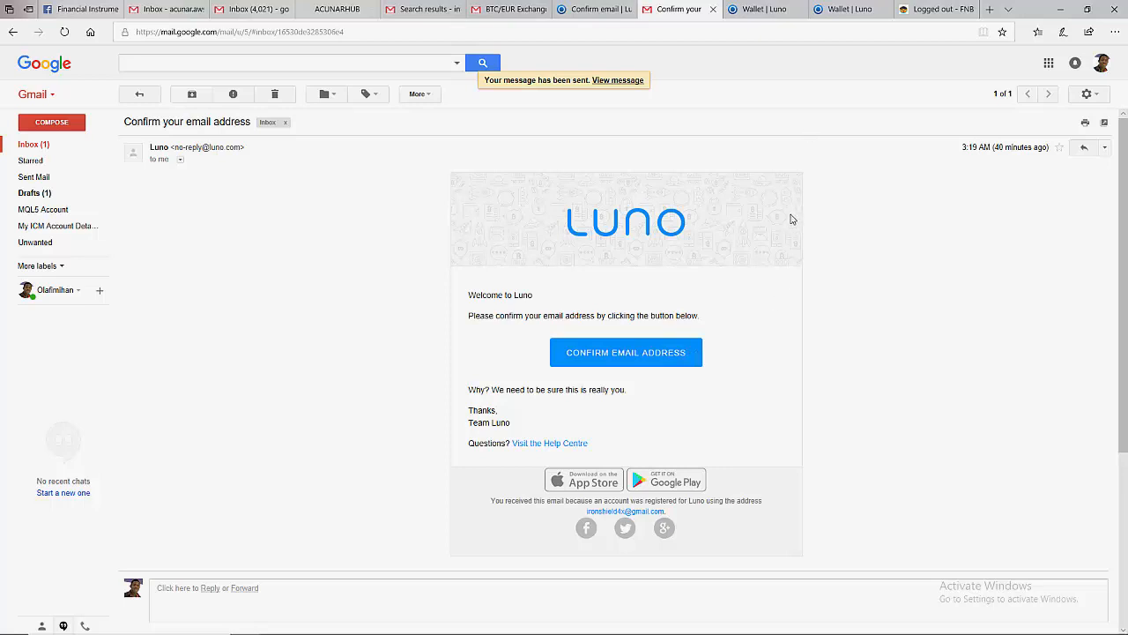
pyautogui.click(849, 10)
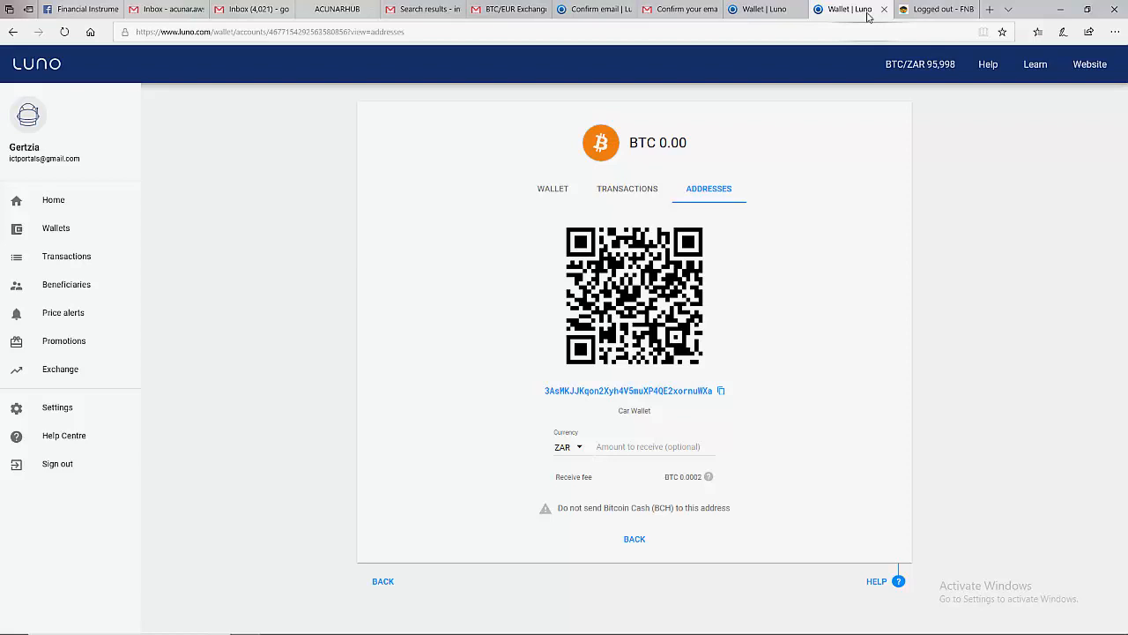
pyautogui.moveTo(821, 58)
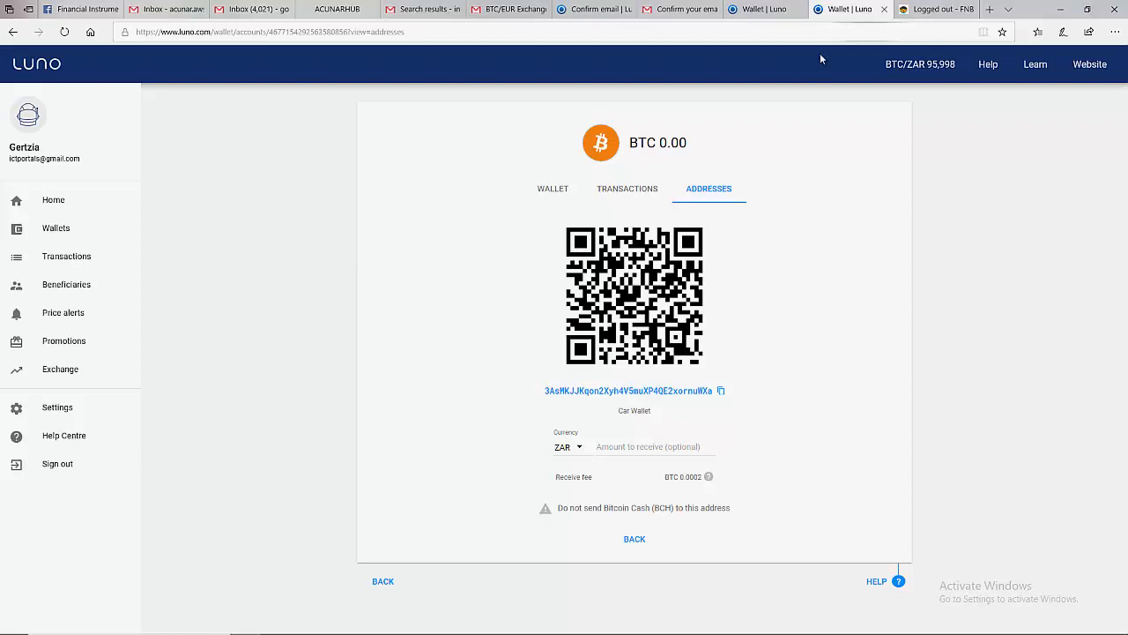
pyautogui.moveTo(55, 228)
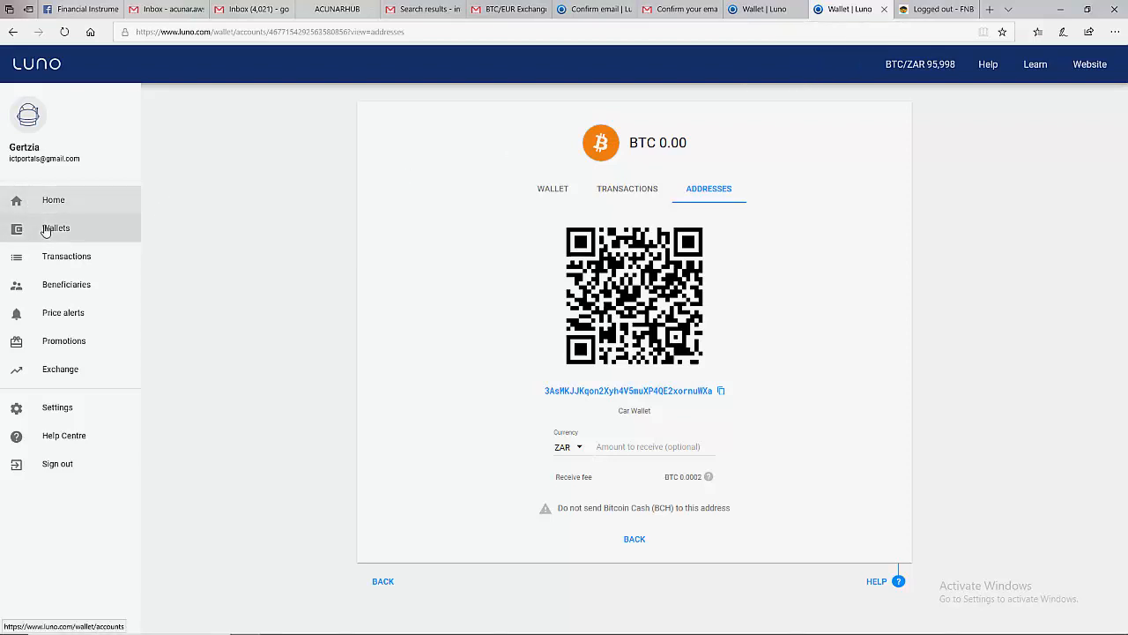
# Go through Wallets and the BTC wallet to its Receive Bitcoin addresses list
pyautogui.click(57, 229)
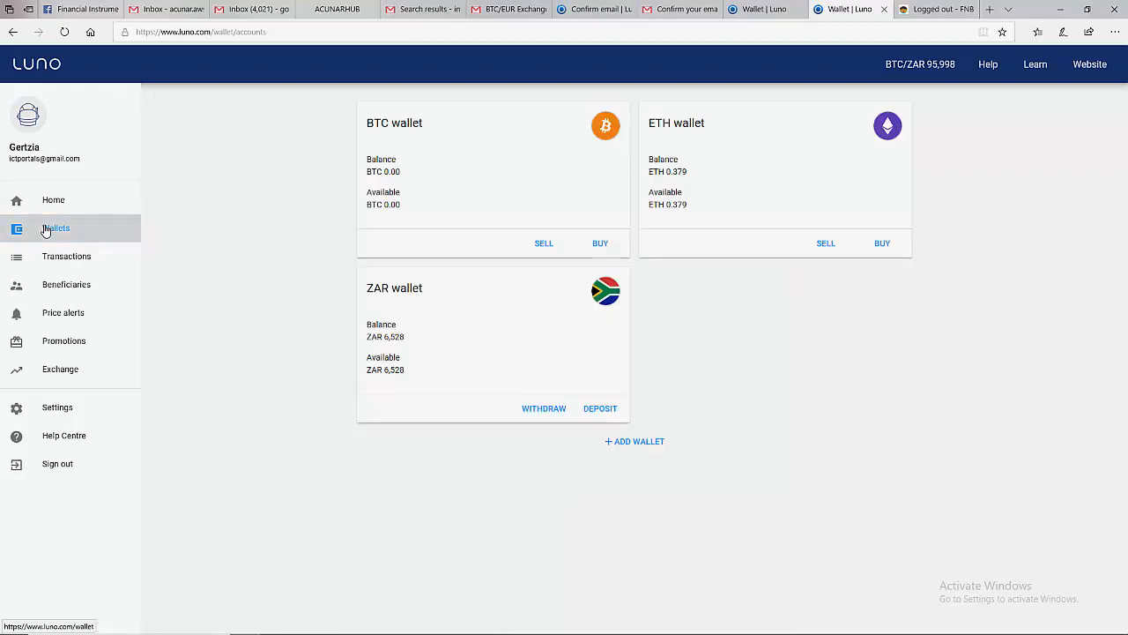
pyautogui.click(494, 167)
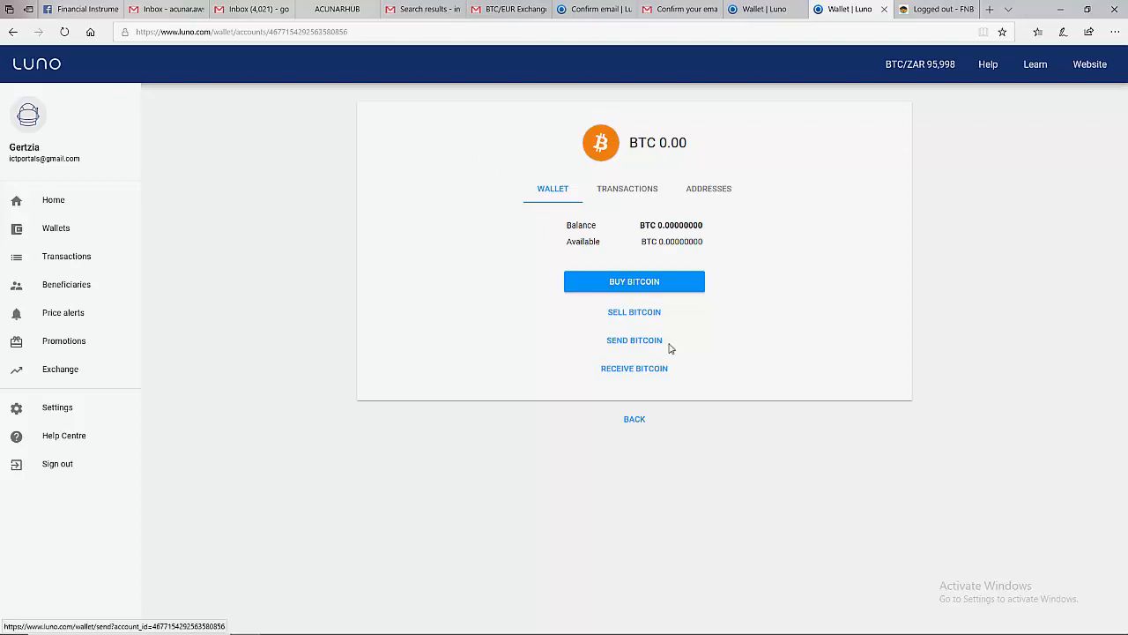
pyautogui.moveTo(634, 367)
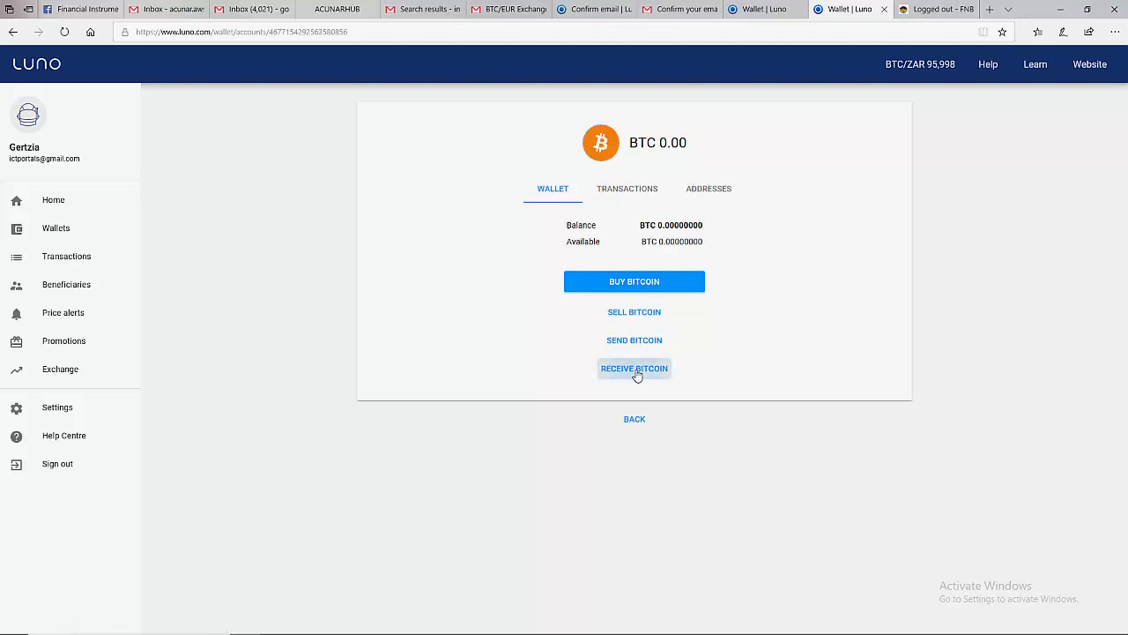
pyautogui.click(634, 369)
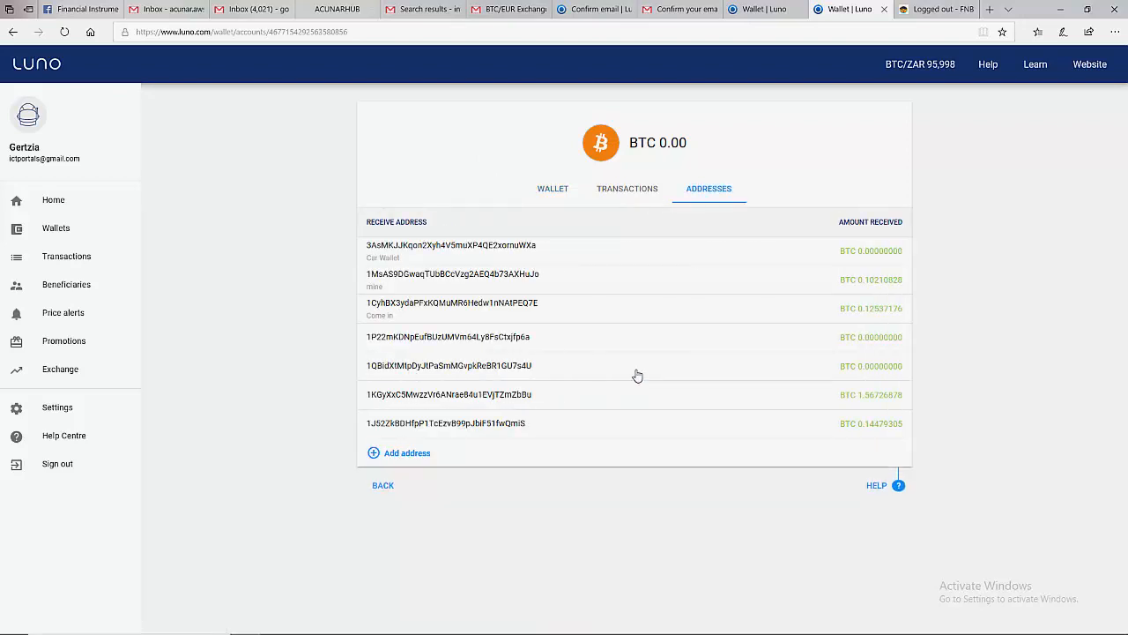